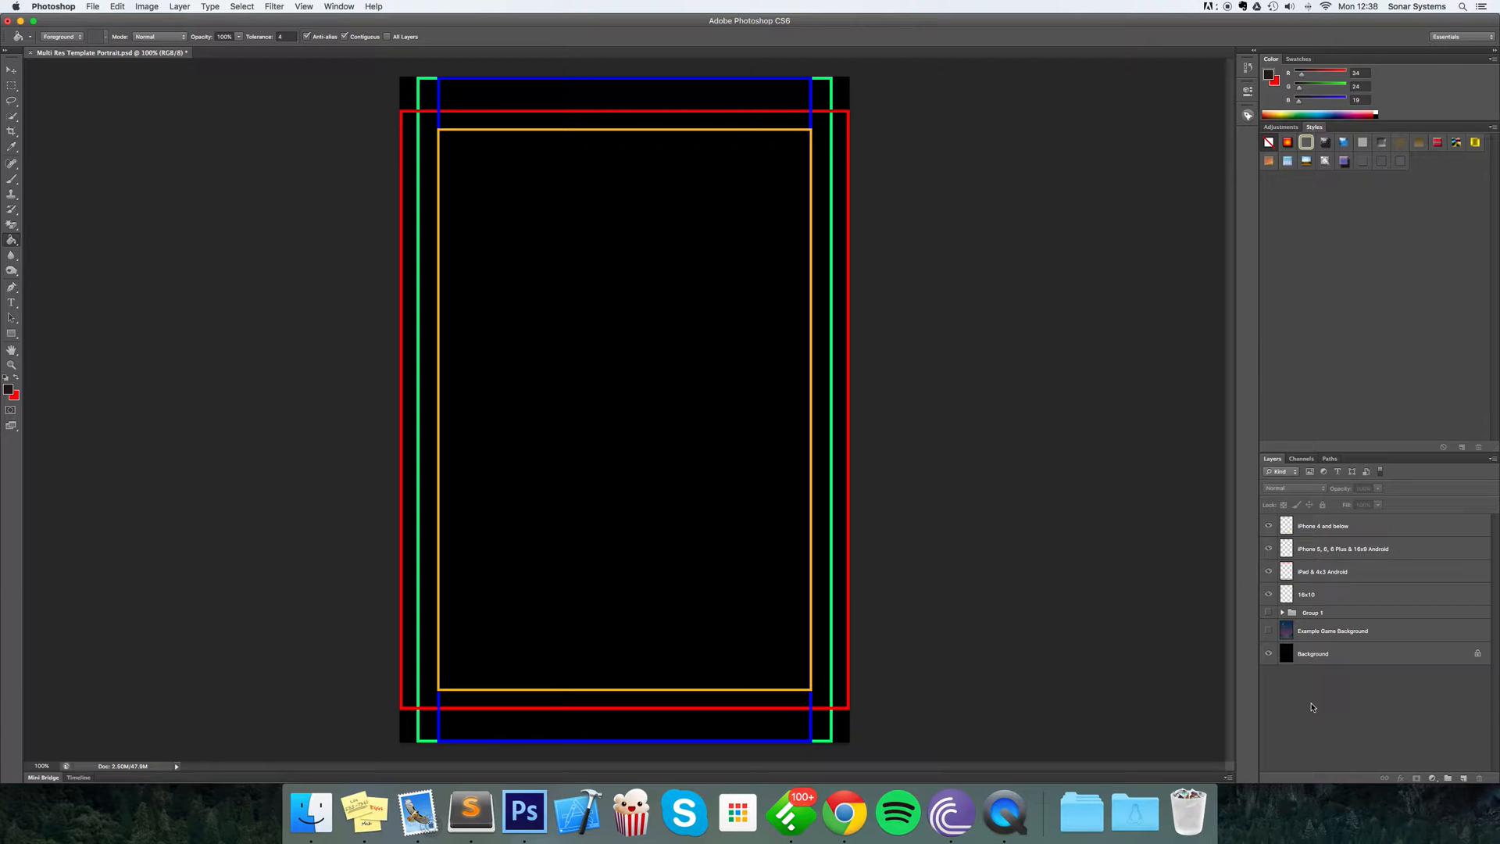
mouse_move(686, 499)
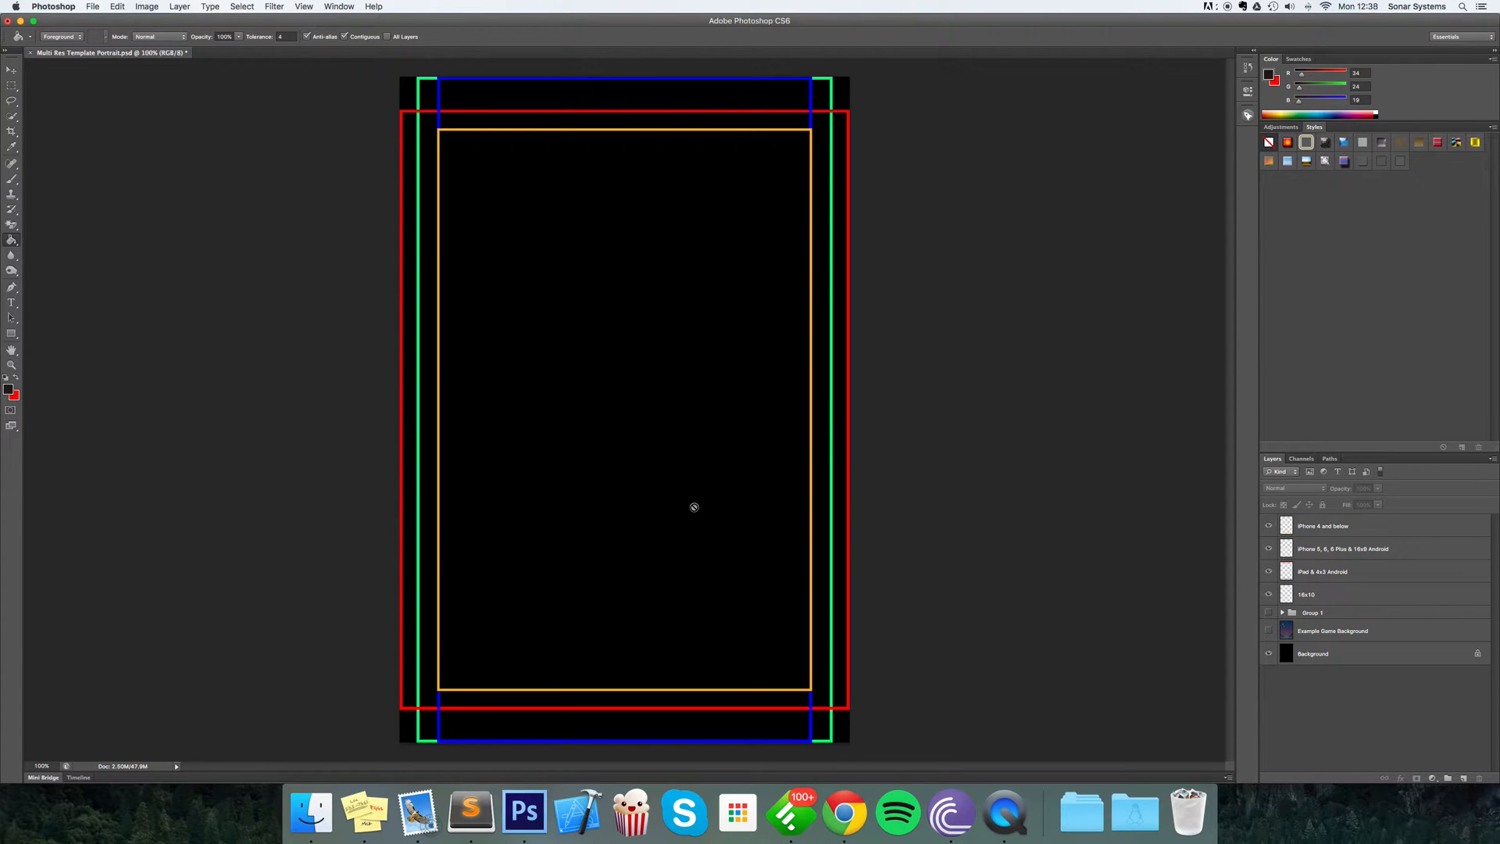
mouse_move(1205, 642)
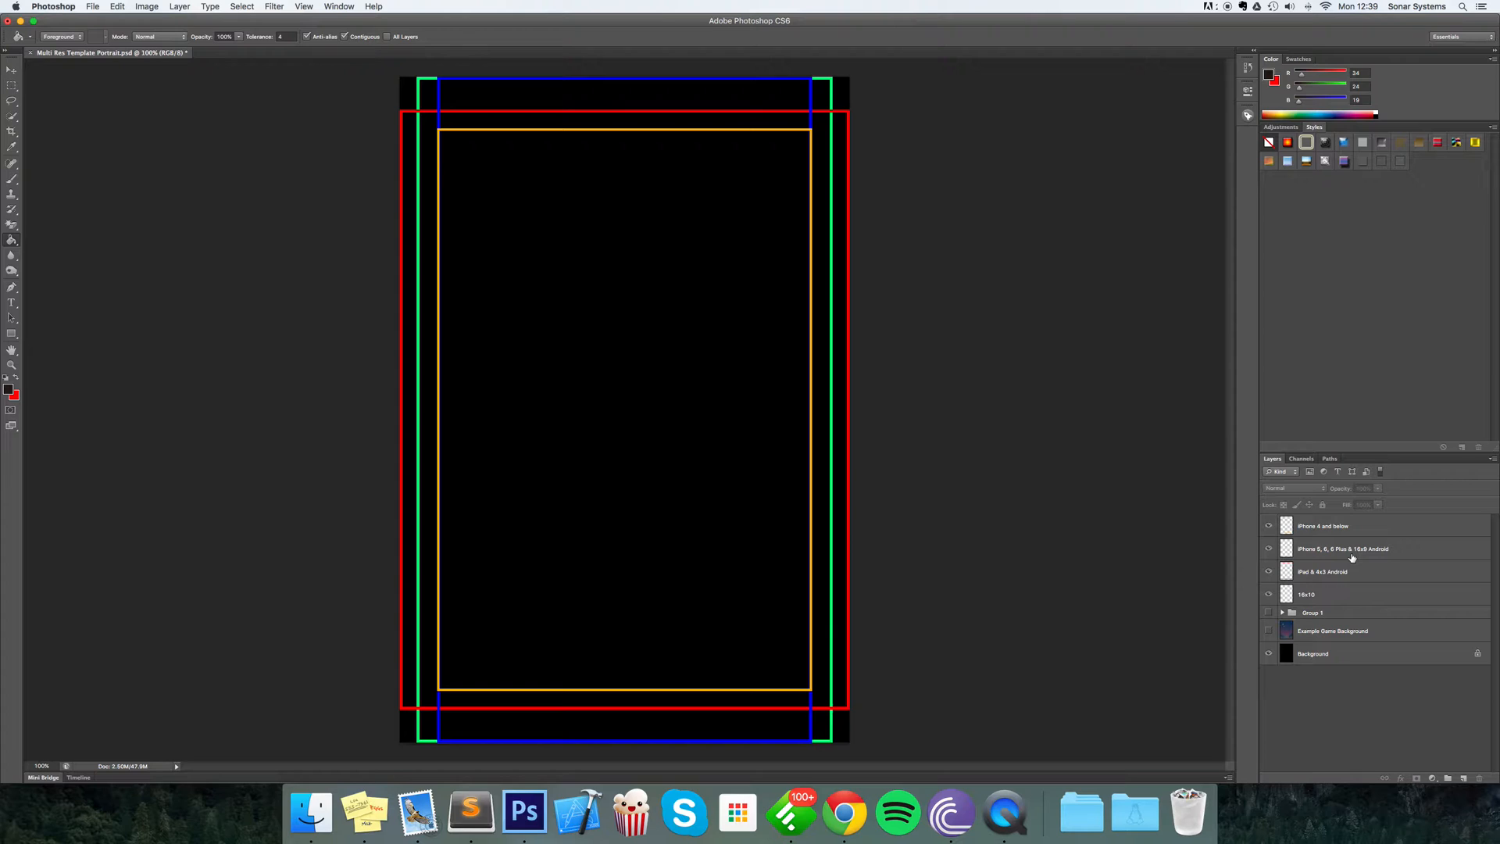
mouse_move(501, 84)
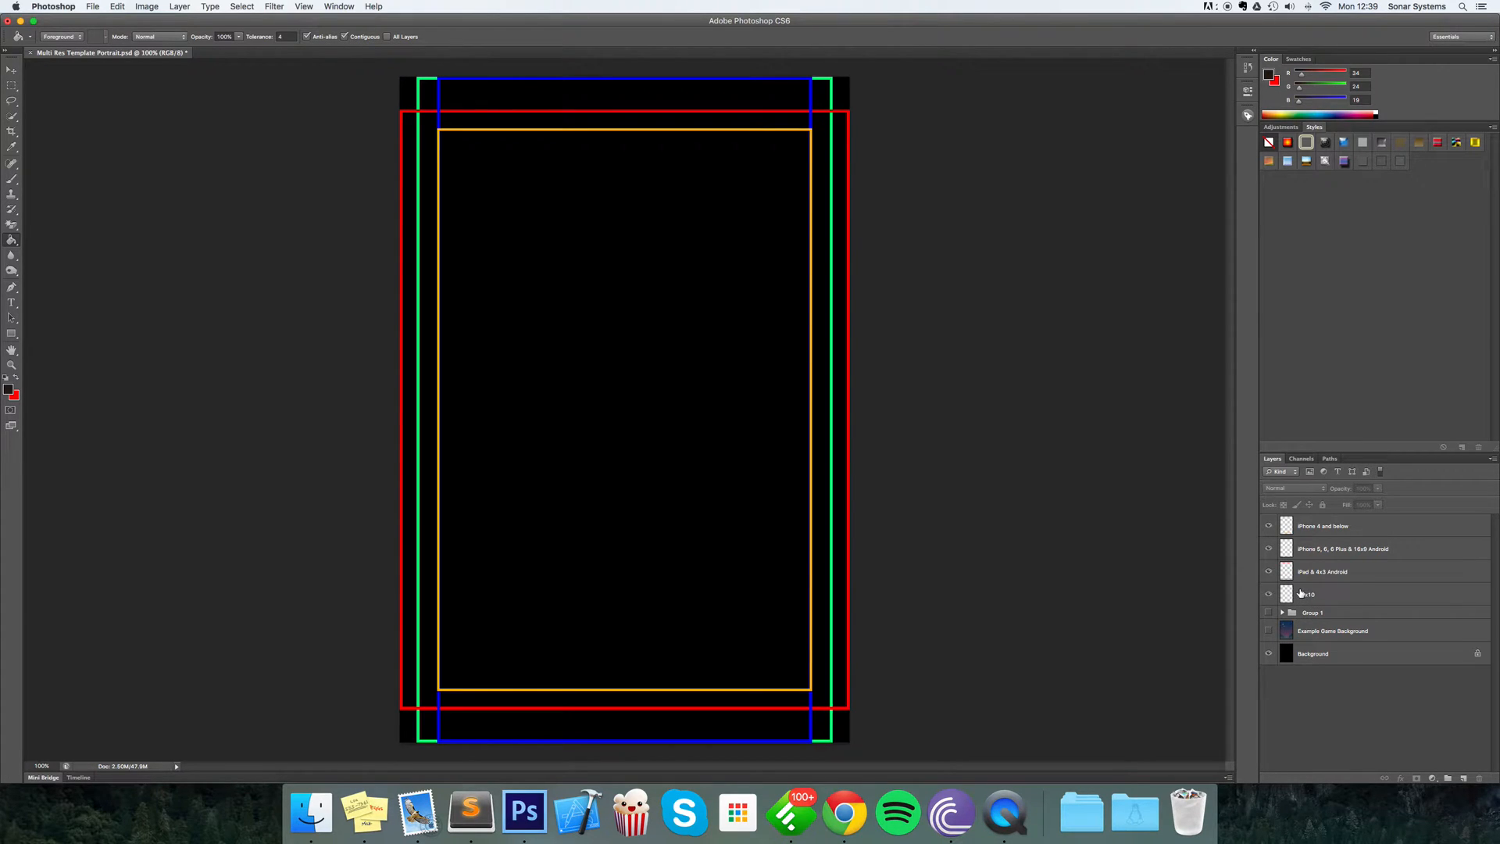
mouse_move(1312, 594)
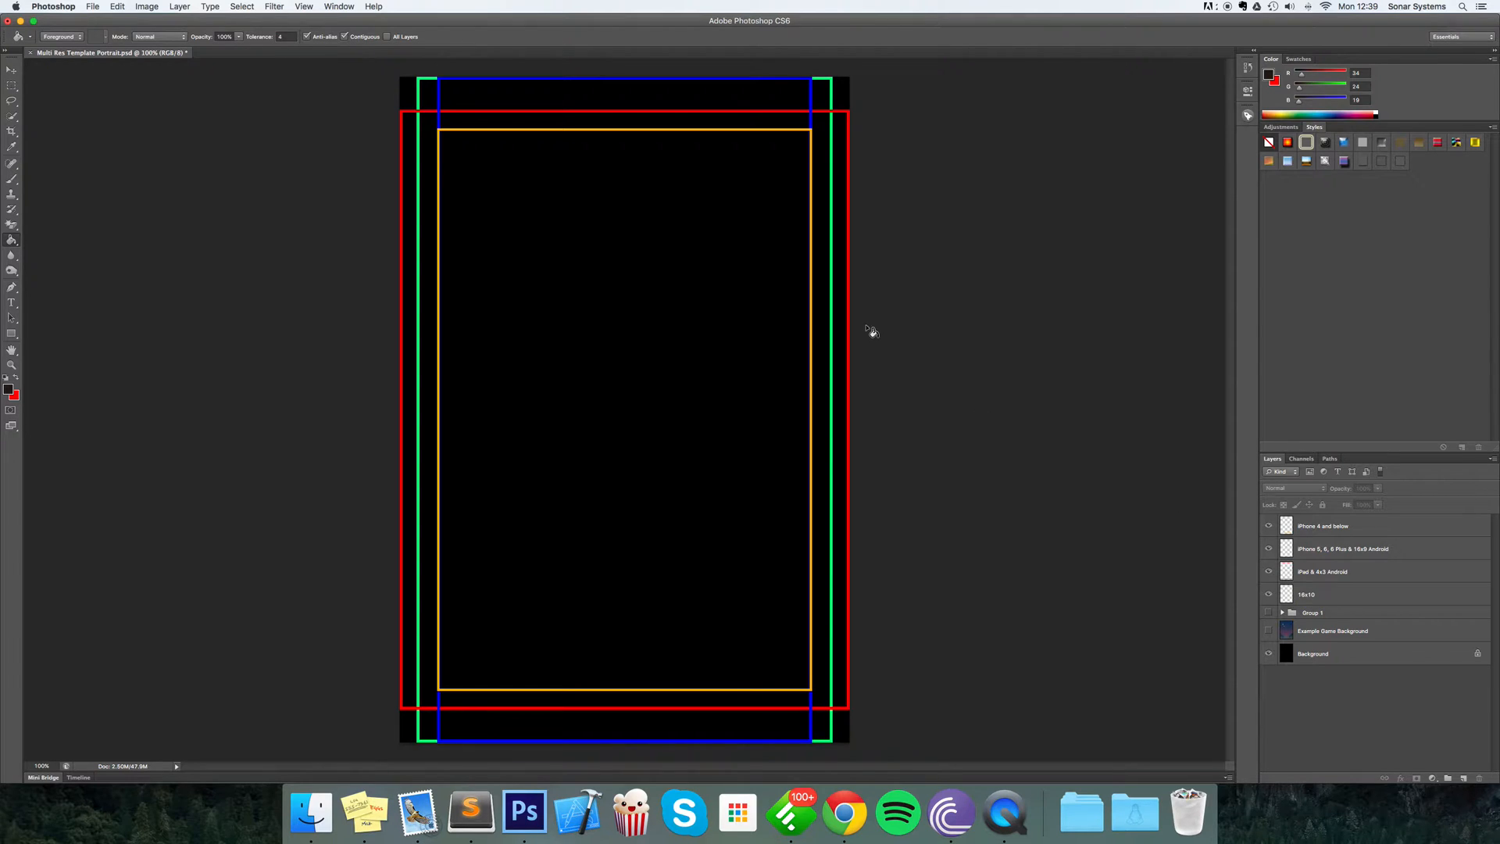
mouse_move(833, 80)
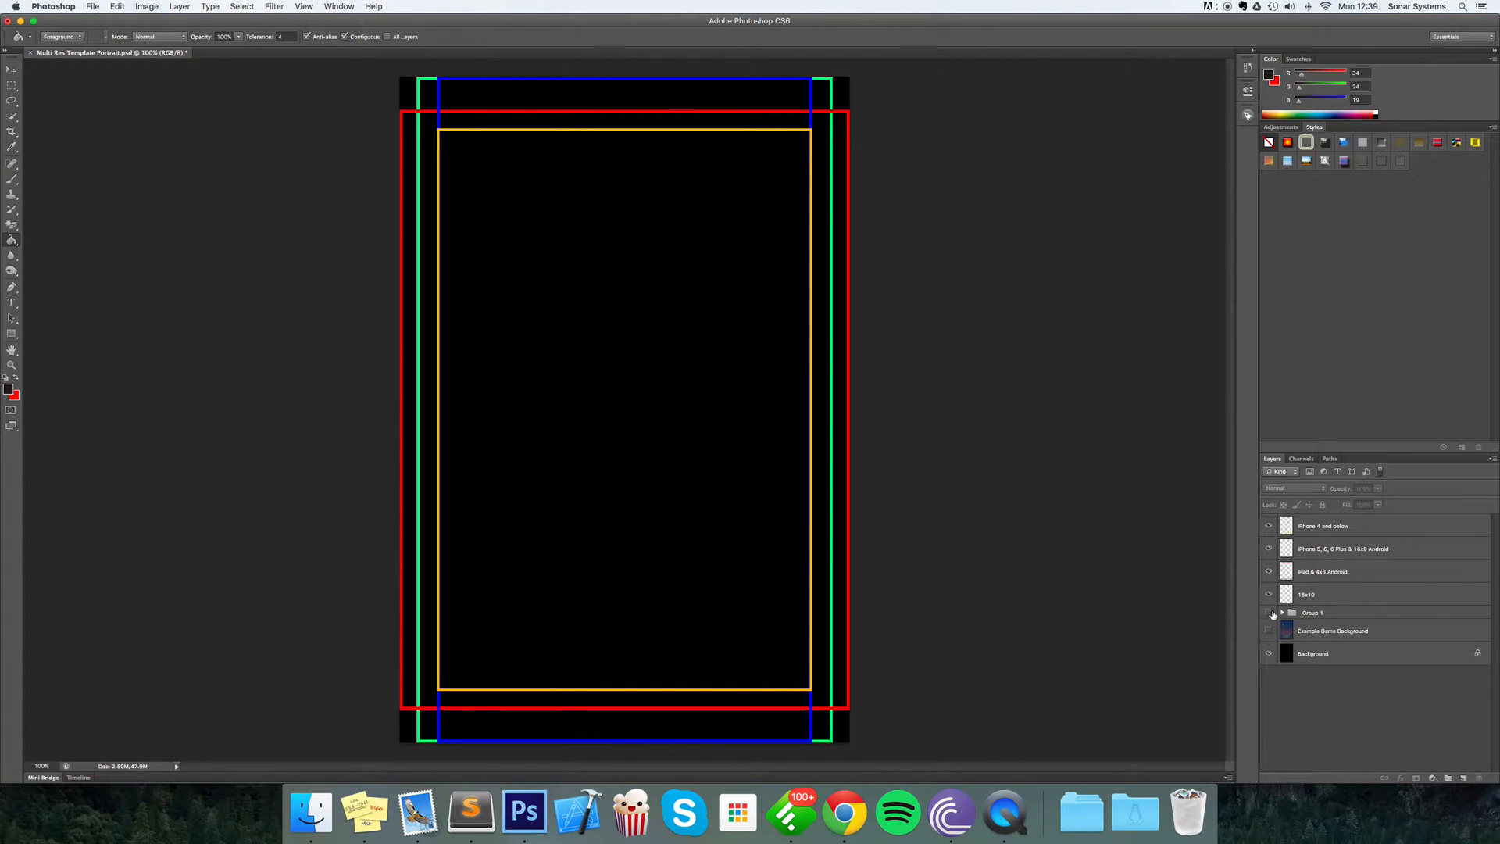
Step: Show Group 1's background artwork and switch to the yellow safe-area outline only
left_click(1269, 631)
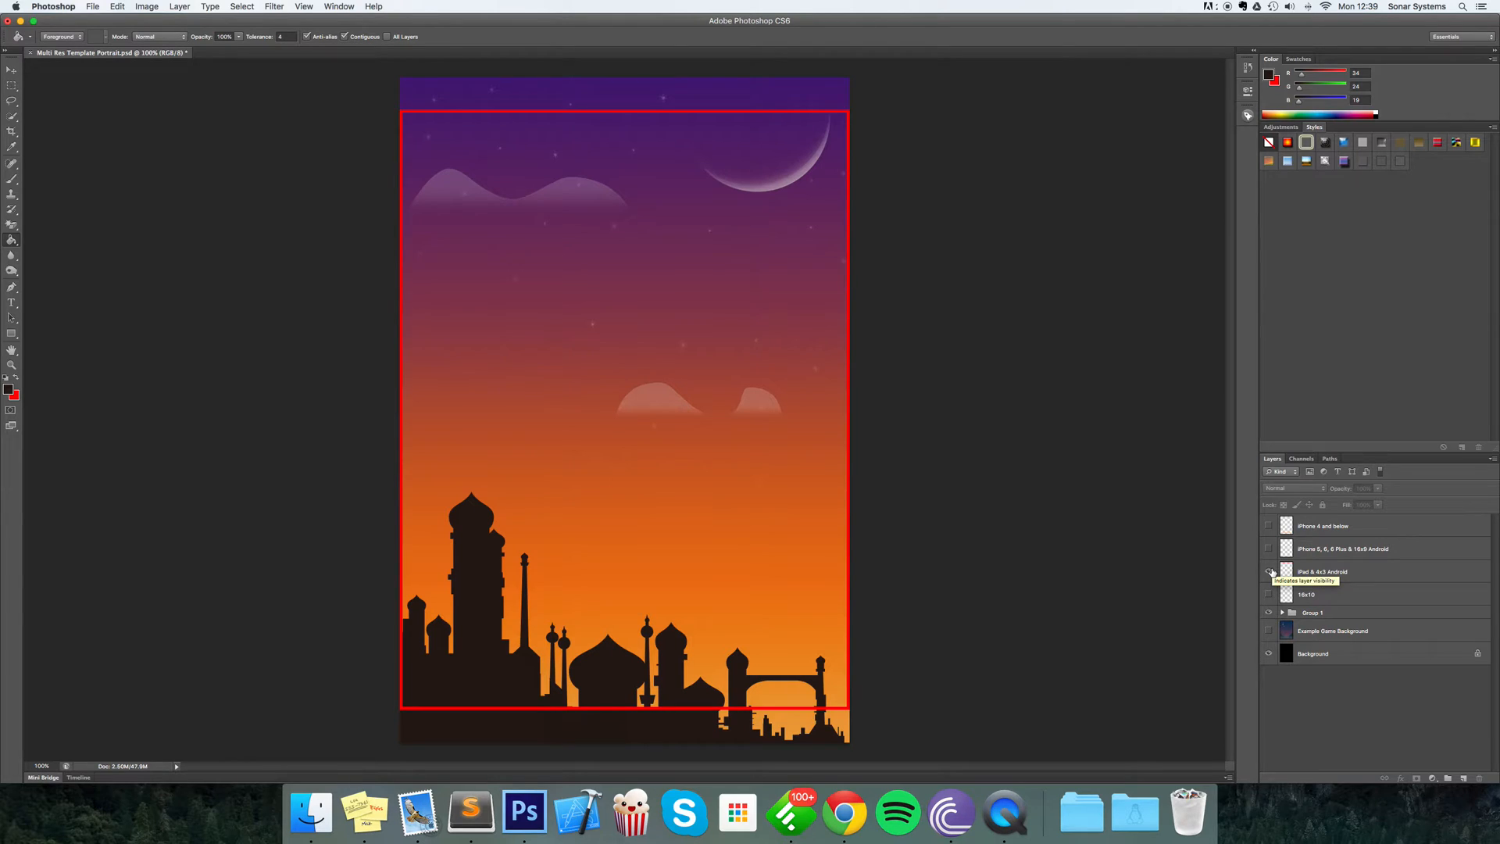
left_click(1269, 572)
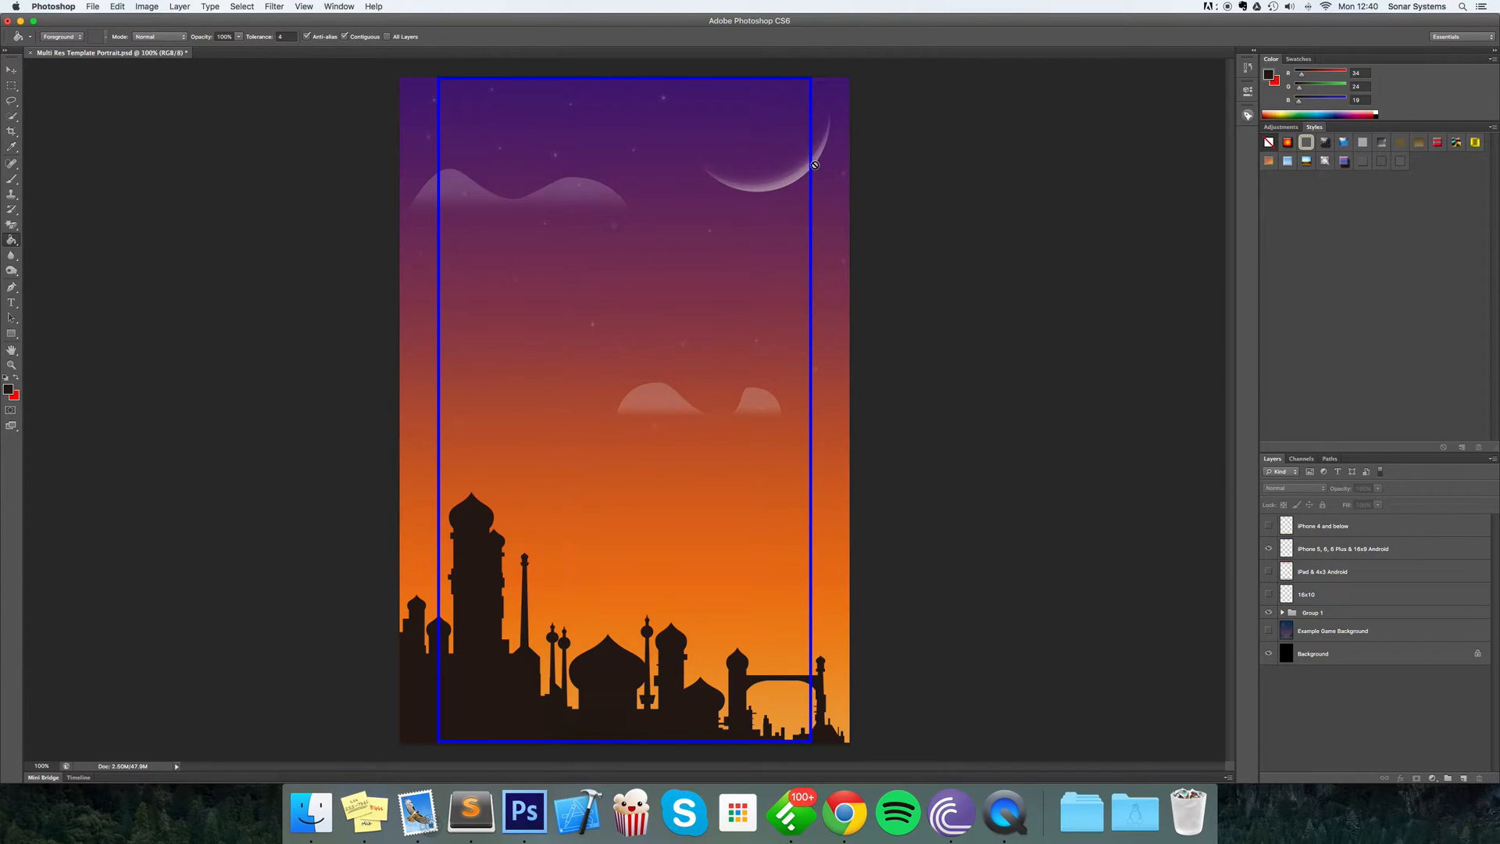
mouse_move(714, 177)
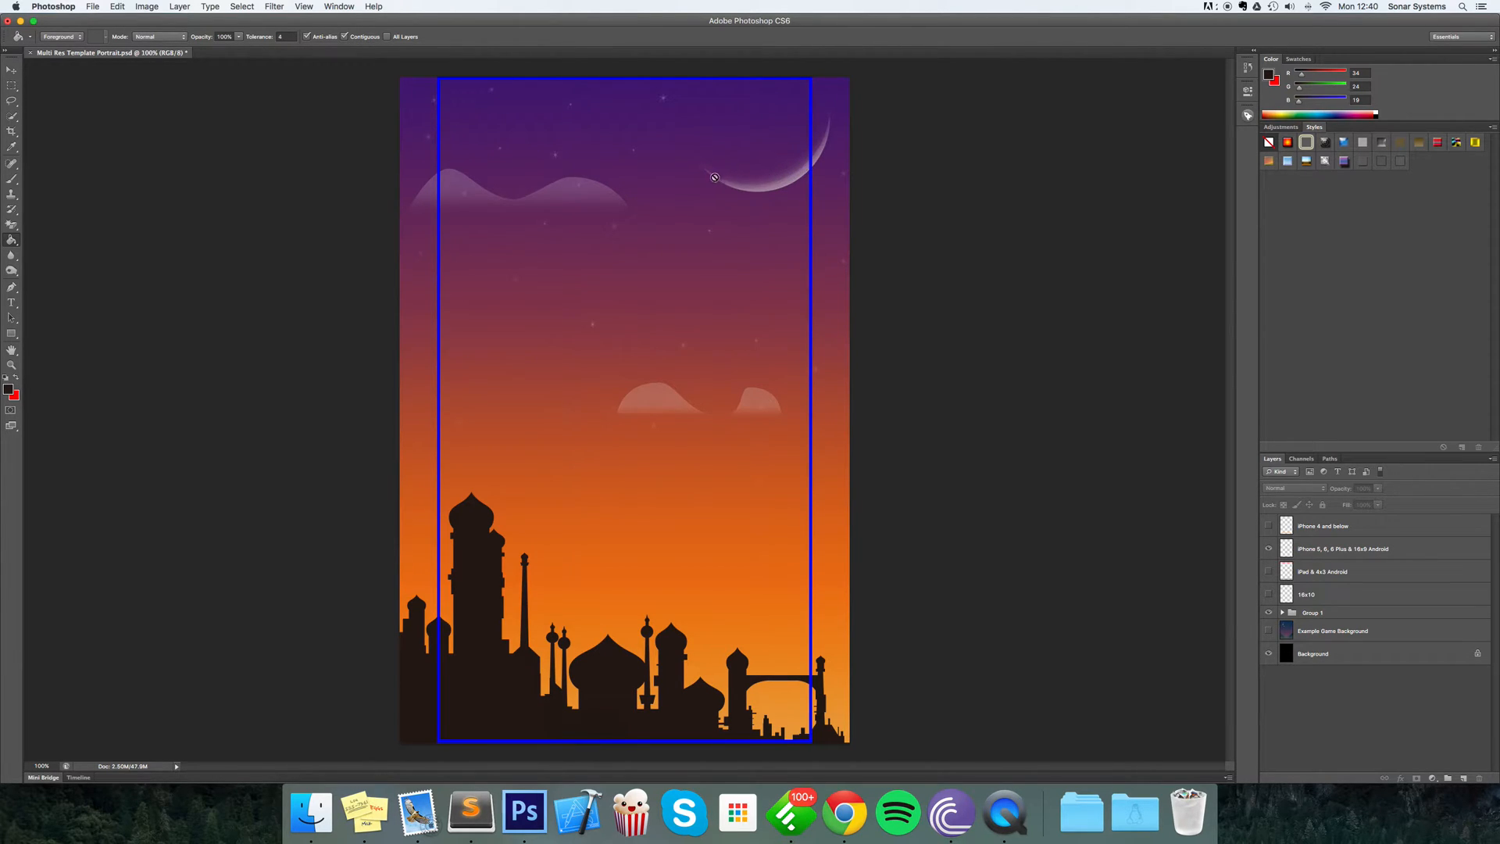
mouse_move(802, 171)
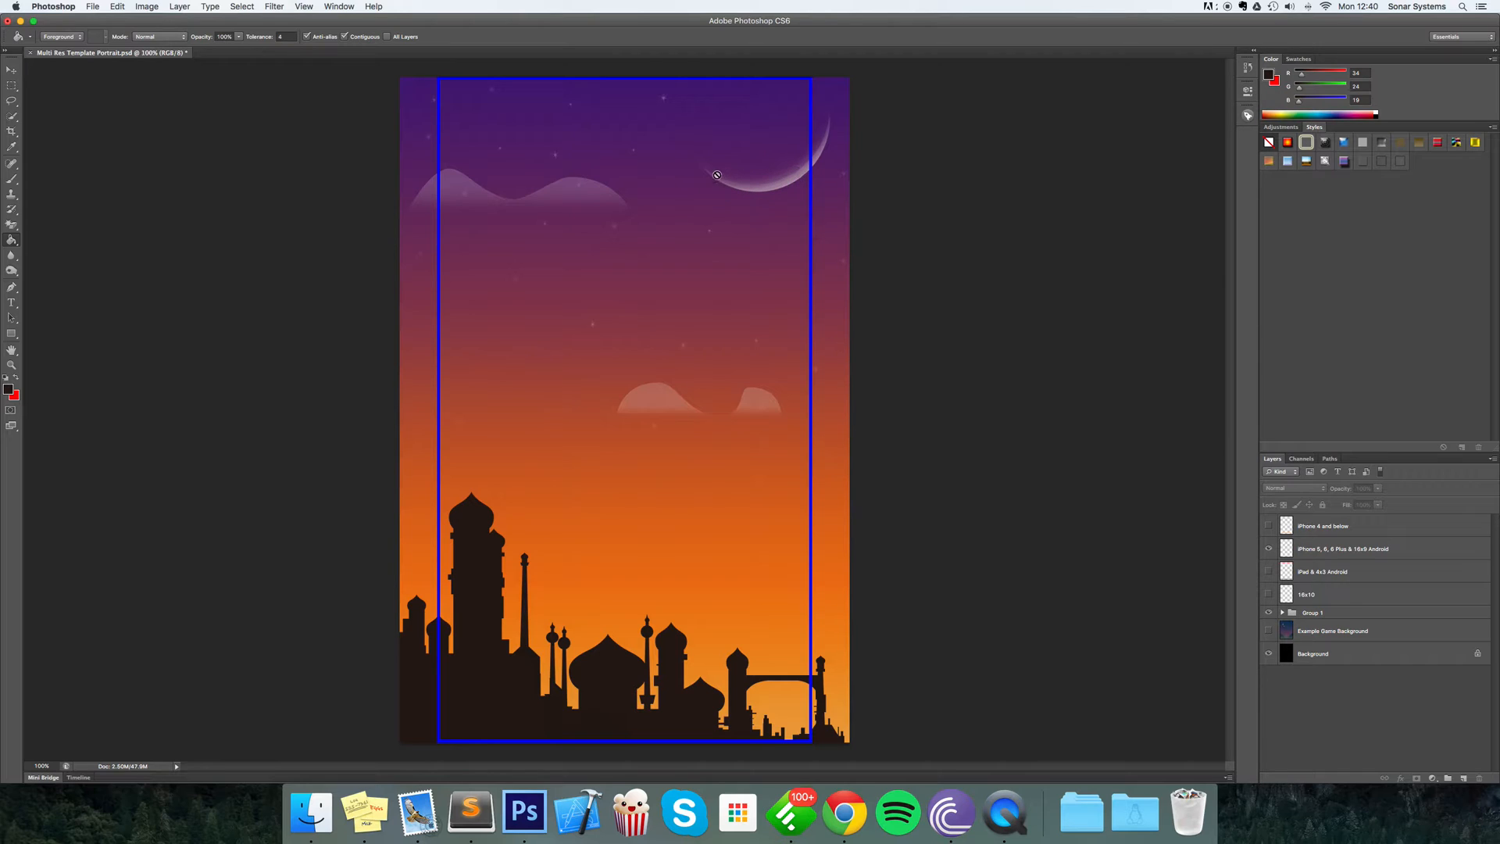
mouse_move(786, 181)
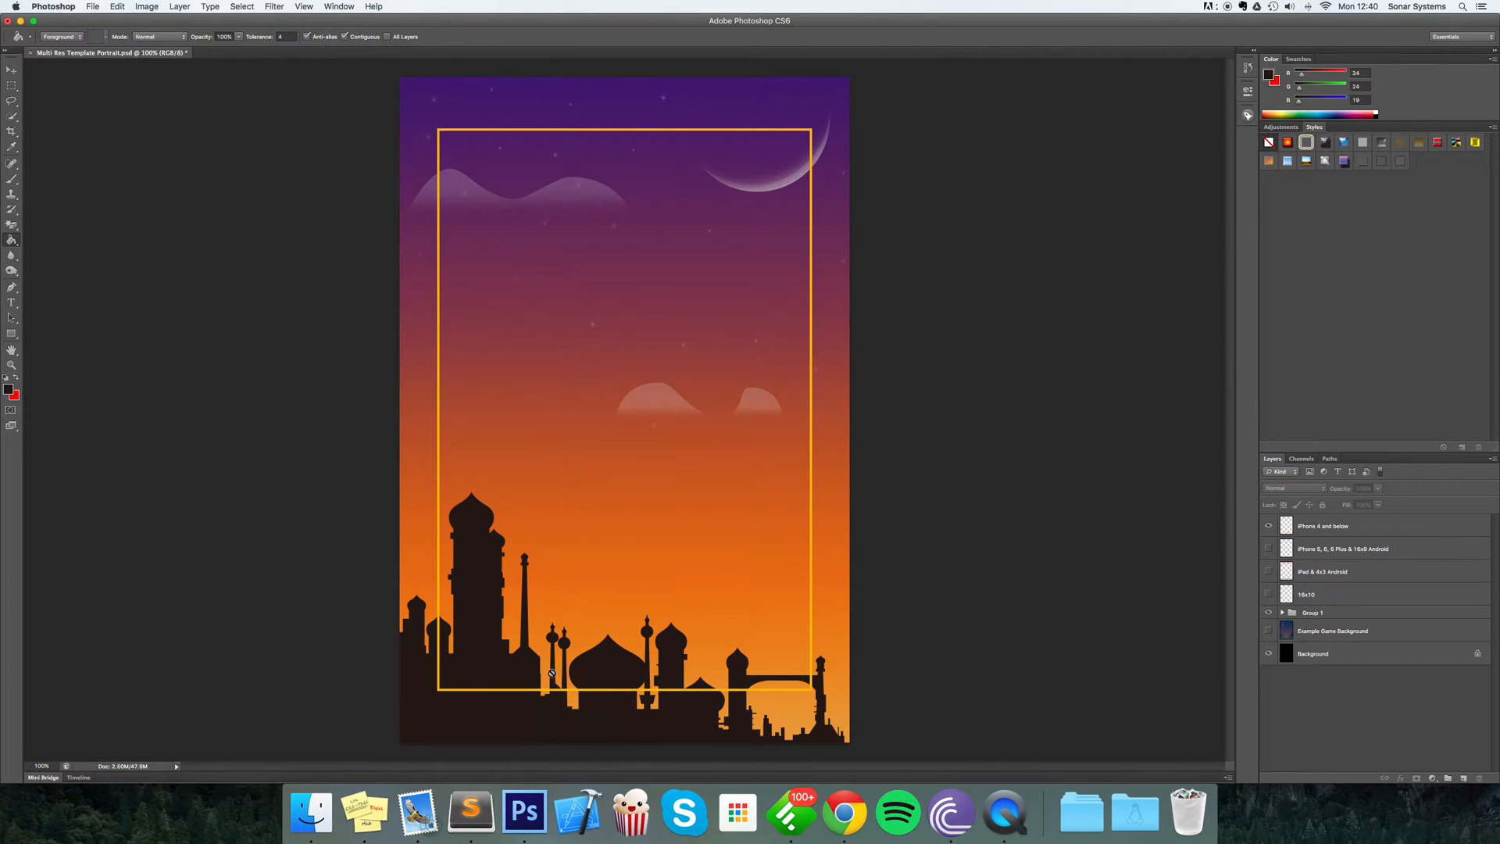
mouse_move(756, 672)
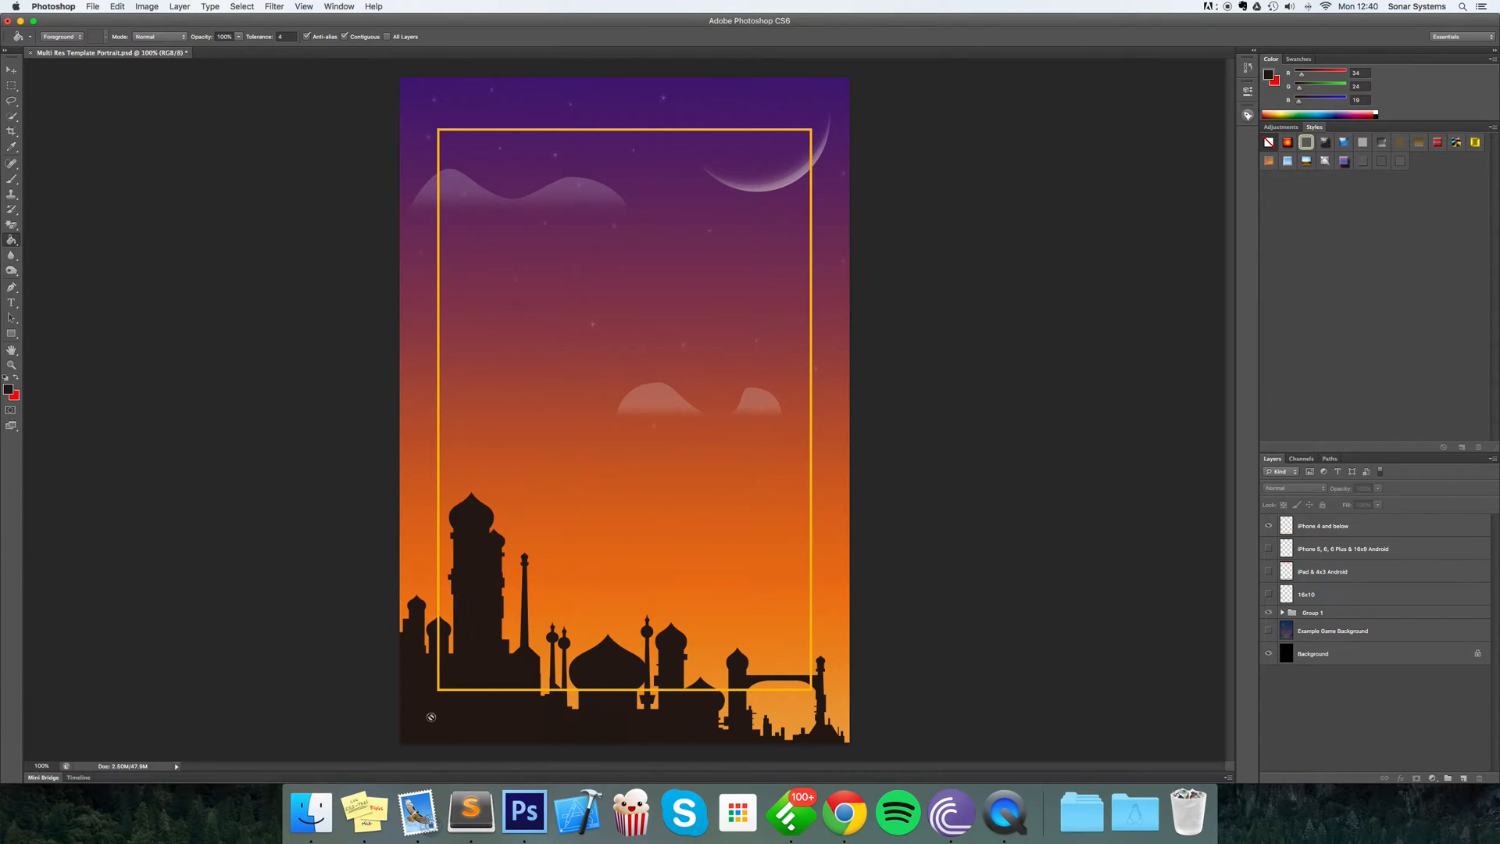
mouse_move(796, 199)
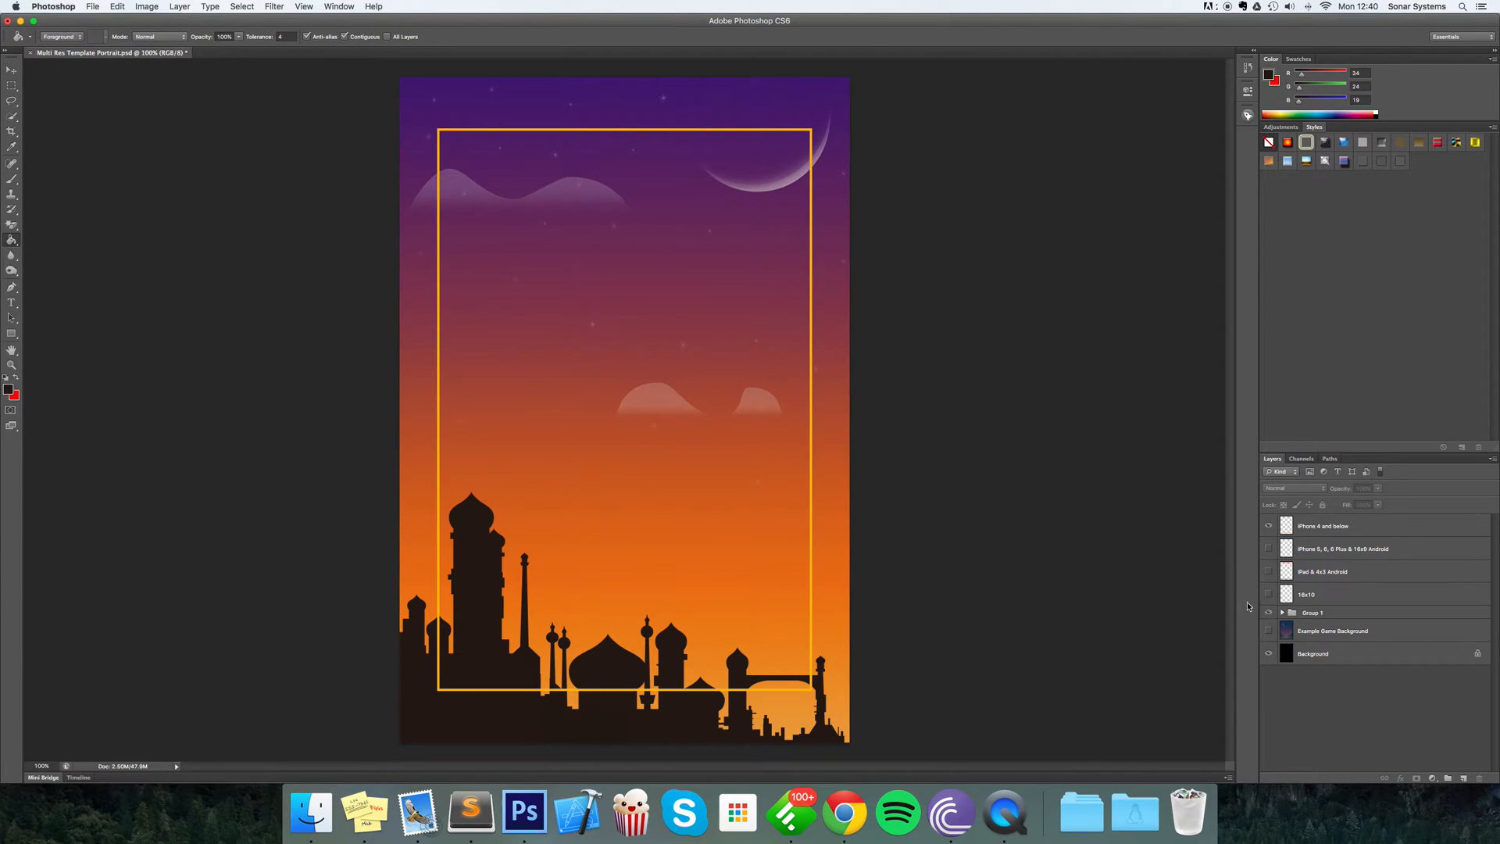
Step: Show all four safe-area rectangles, expand Group 1 and select the cloud 1 layer
left_click(1269, 594)
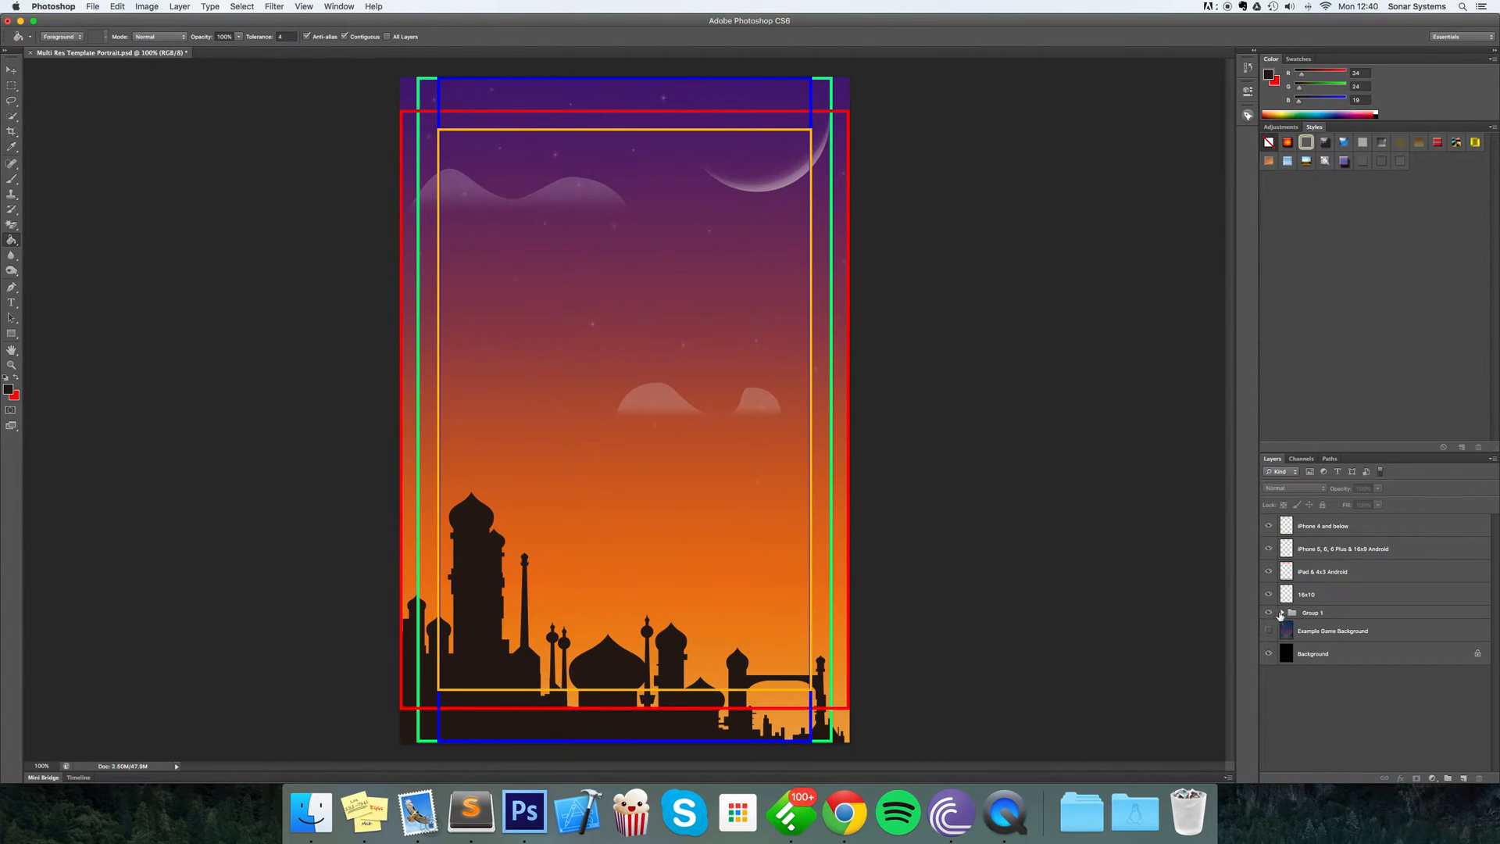
left_click(1282, 613)
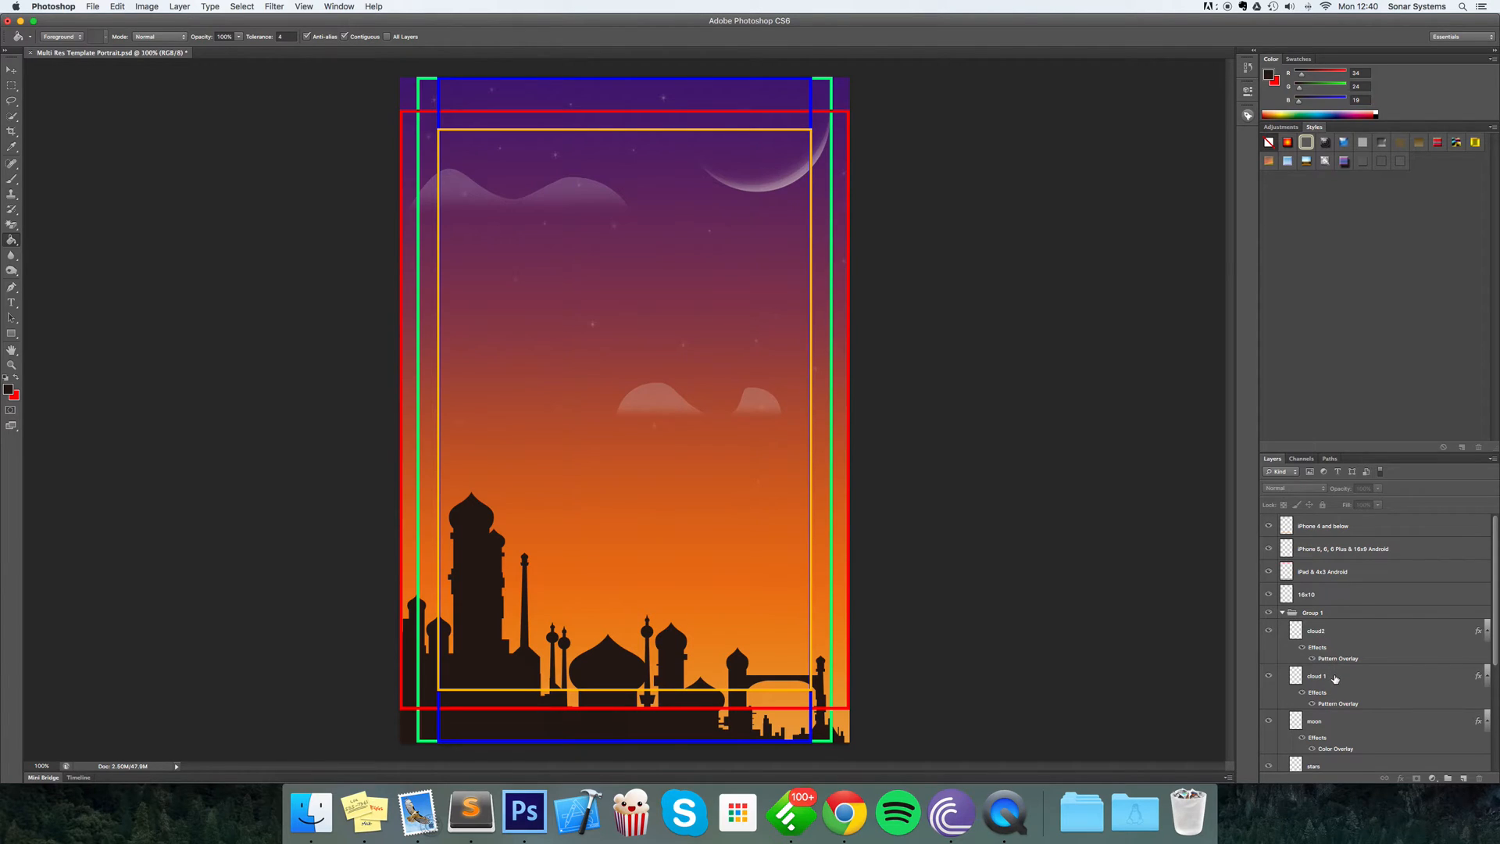
left_click(1321, 675)
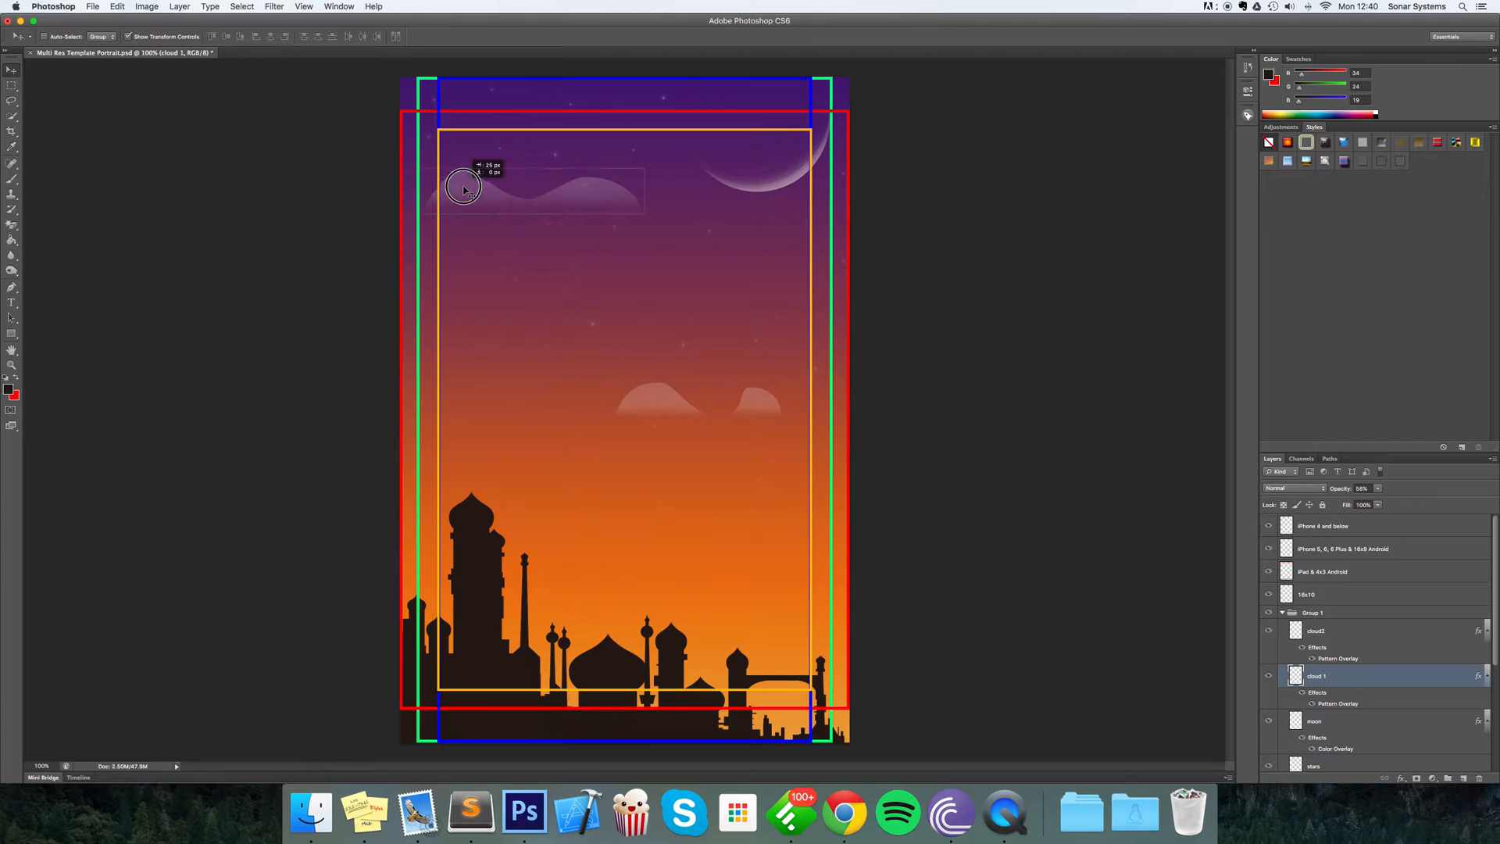
Step: Drag the upper-left cloud and the moon inward so both sit inside the innermost safe area
left_click_drag(463, 187, 488, 171)
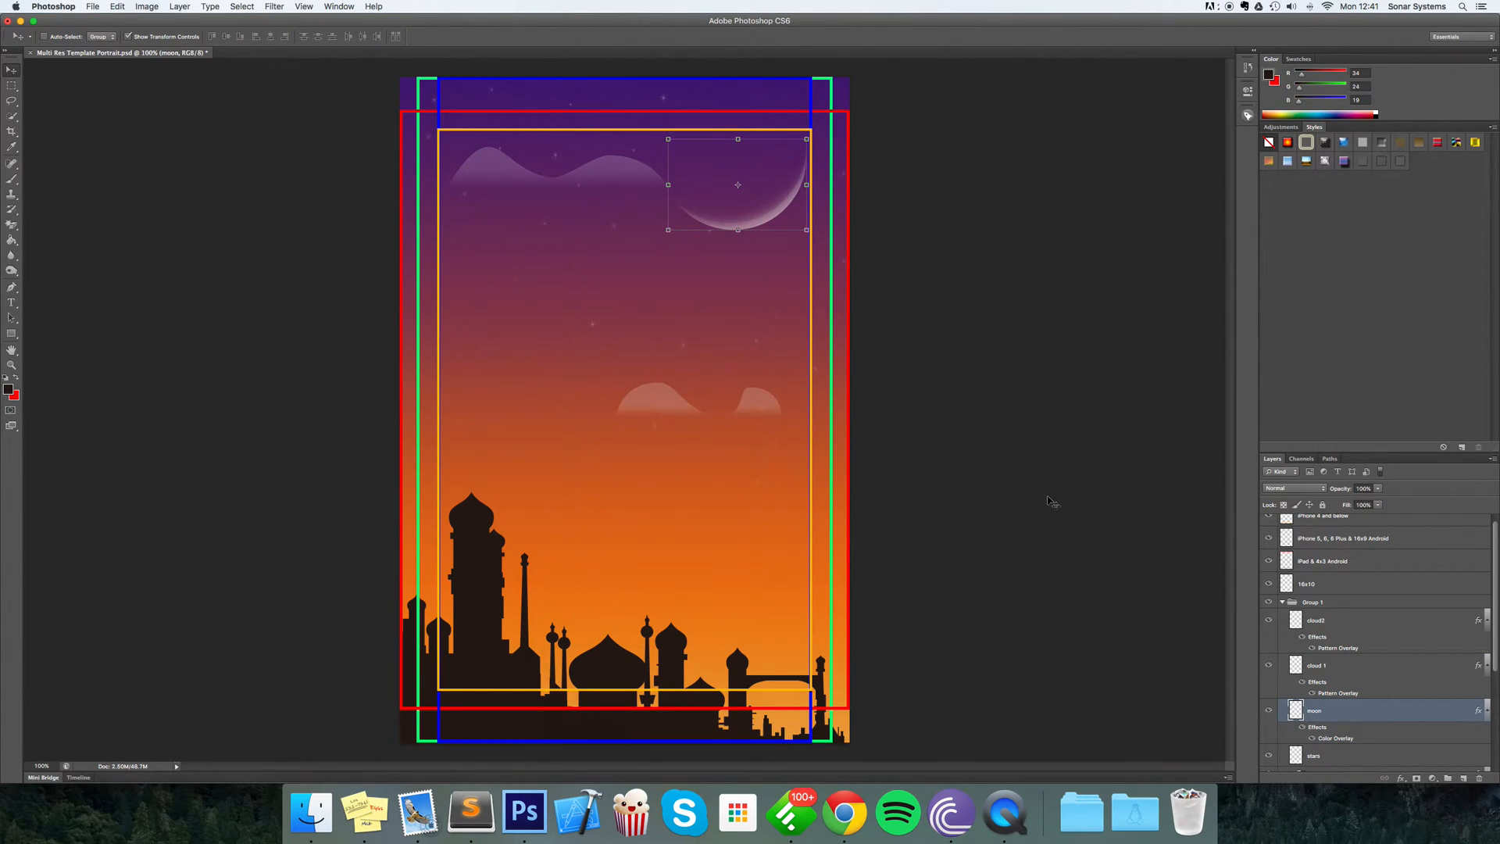
left_click_drag(738, 184, 761, 212)
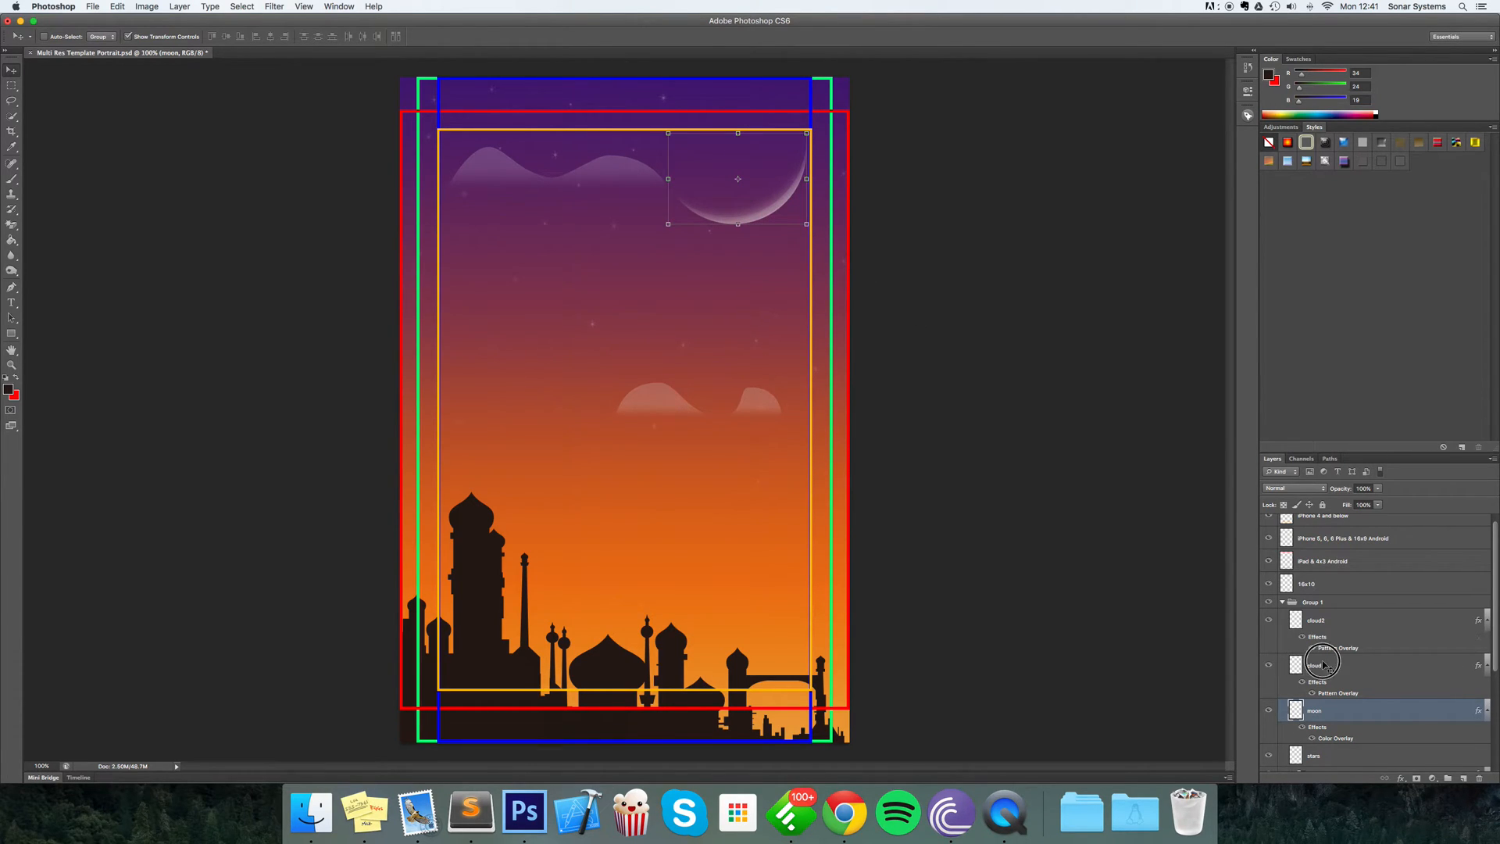
left_click_drag(736, 178, 608, 258)
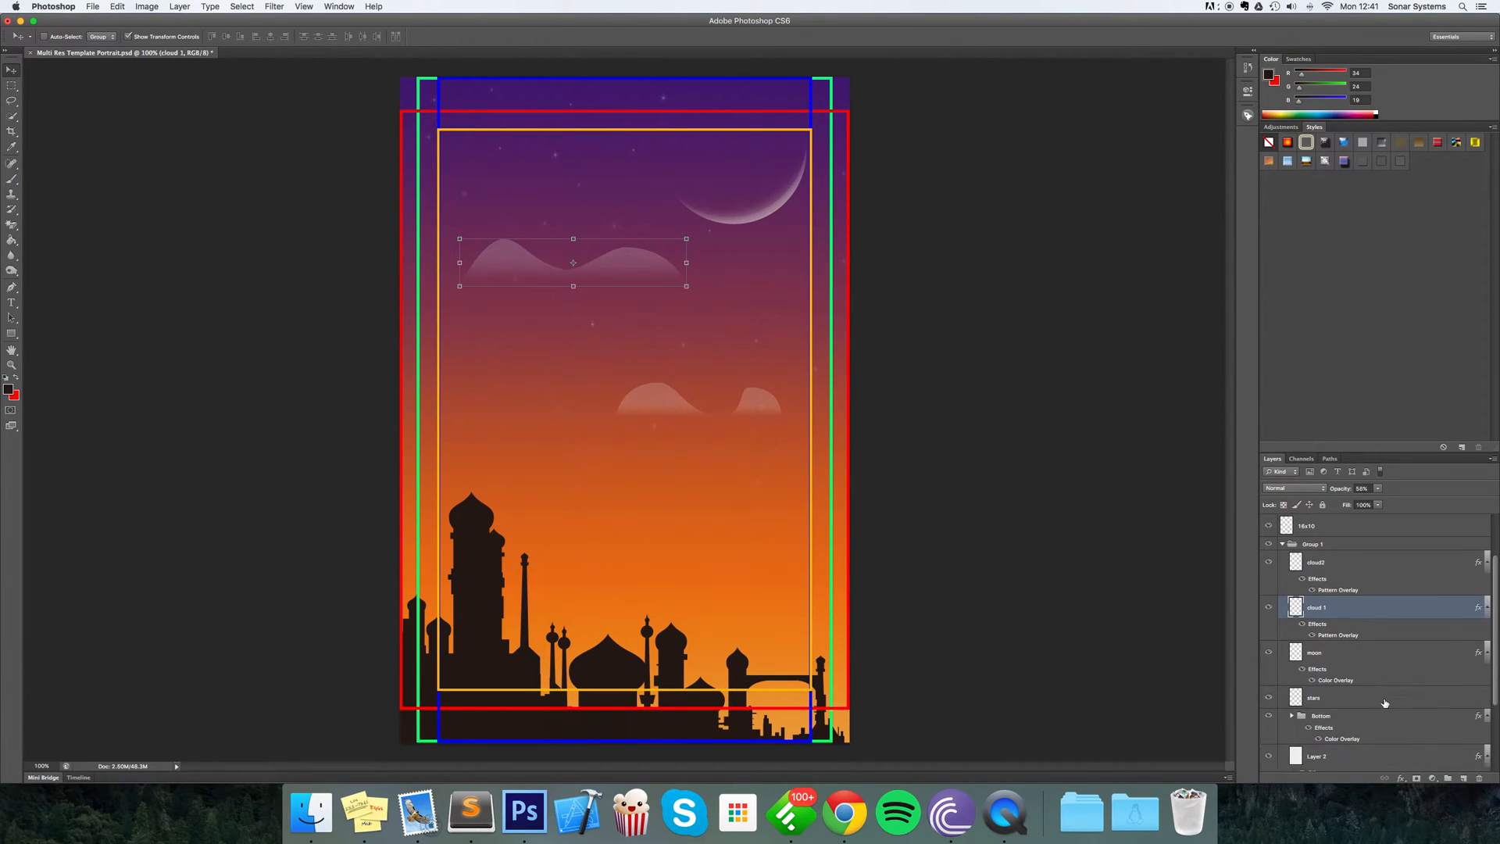
Step: Scroll the Layers panel while raising Group 1 so the skyline clears the green safe area
scroll("down", 3)
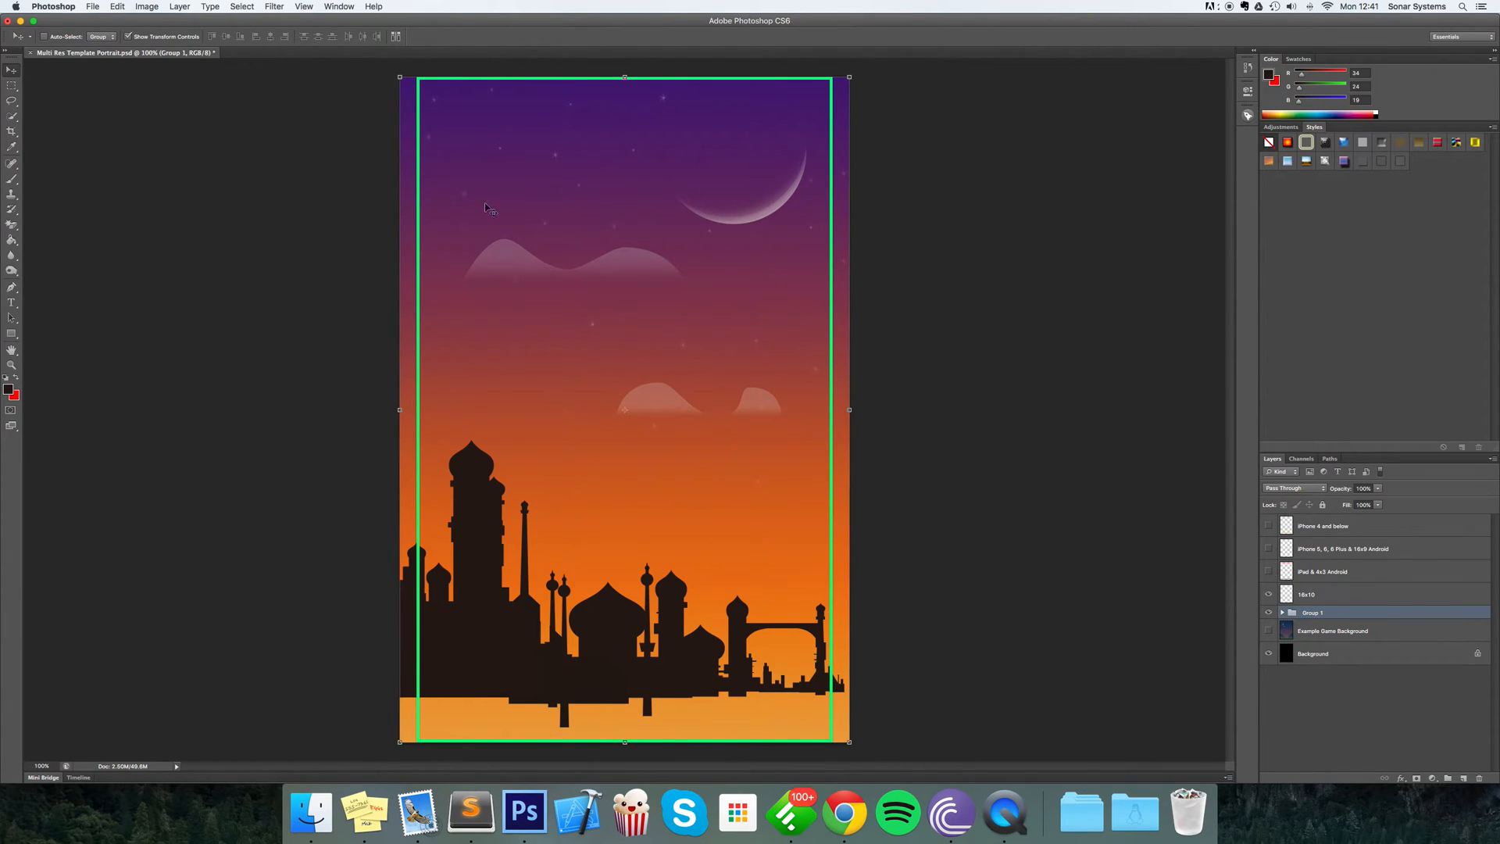
mouse_move(438, 727)
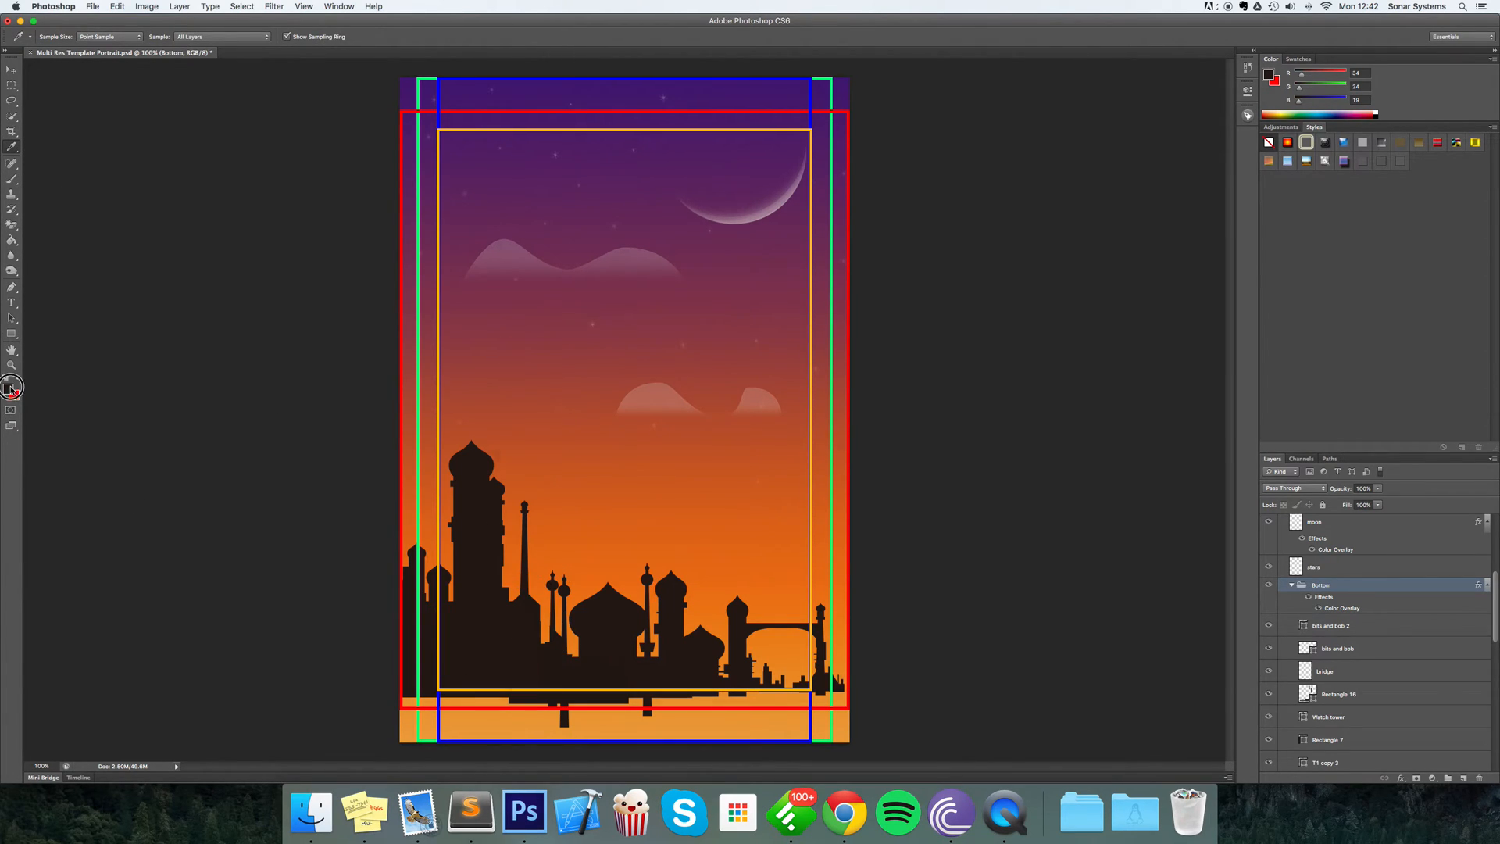
Step: Check the foreground colour, then rasterize Rectangle 17 and fill the bottom strip dark brown
left_click(10, 391)
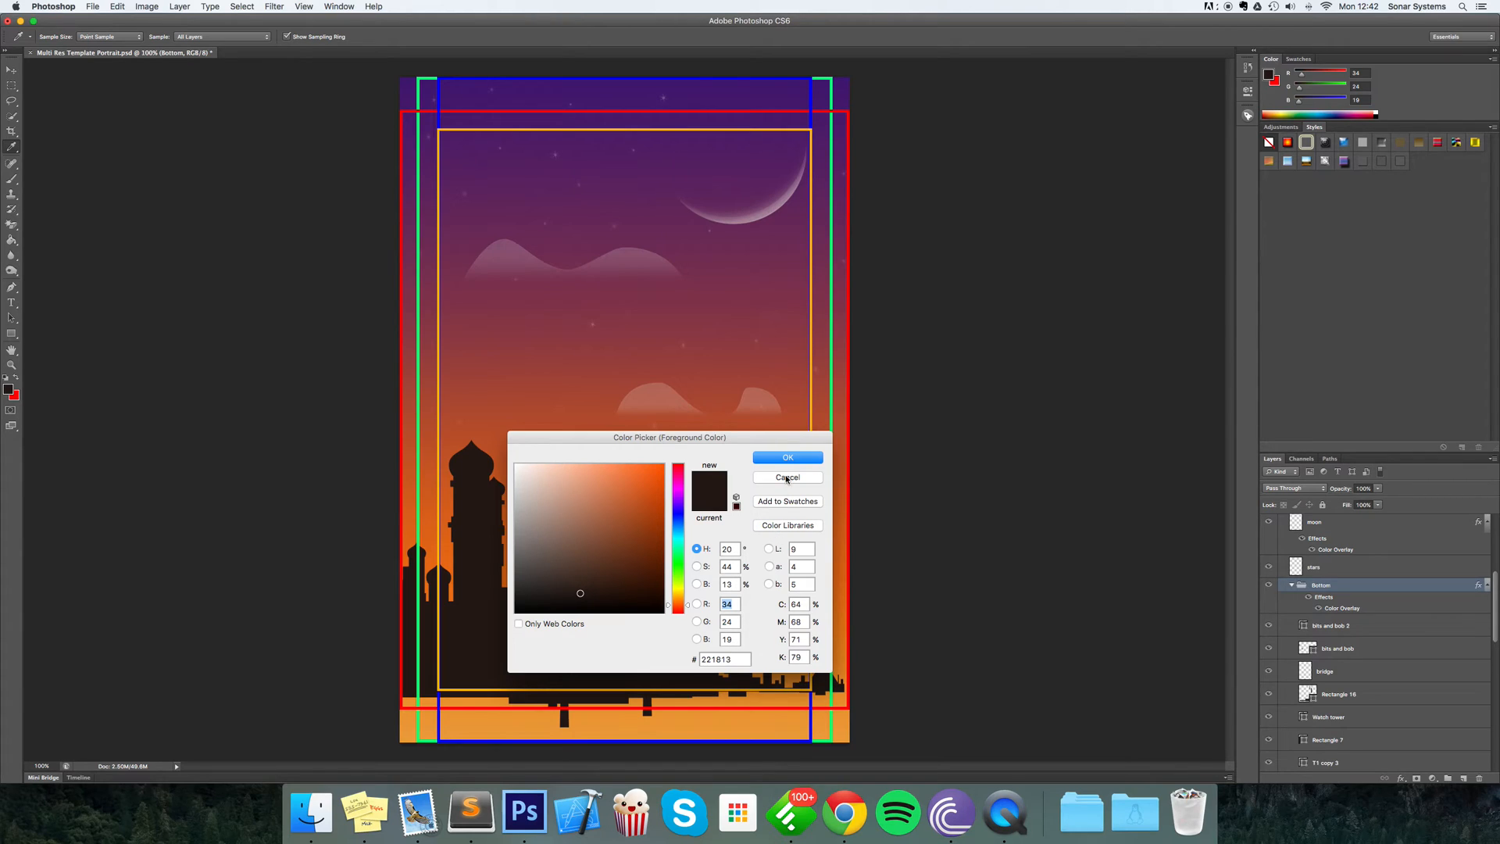
left_click(787, 478)
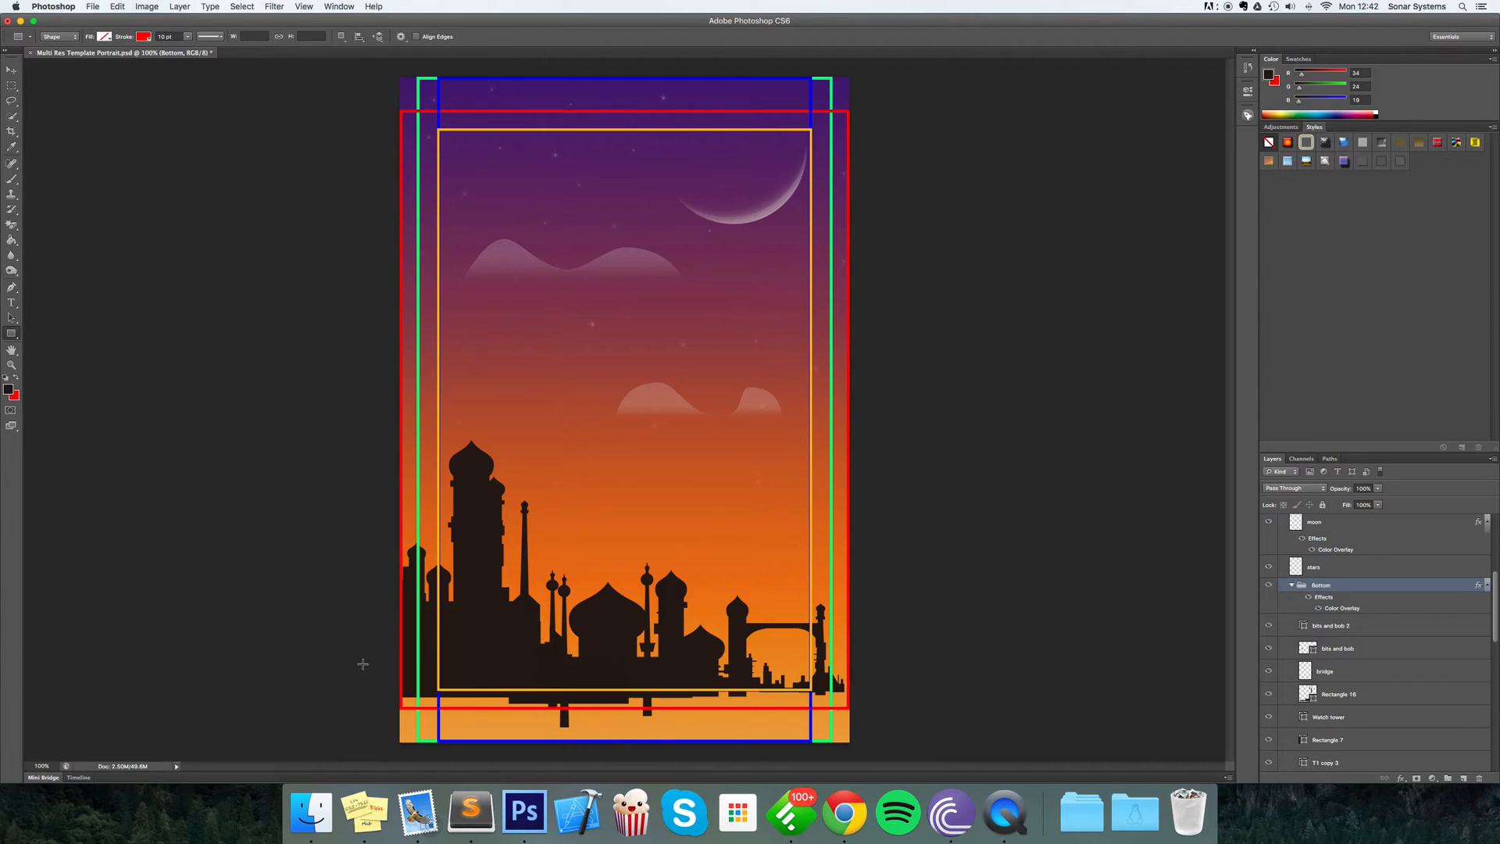
mouse_move(390, 688)
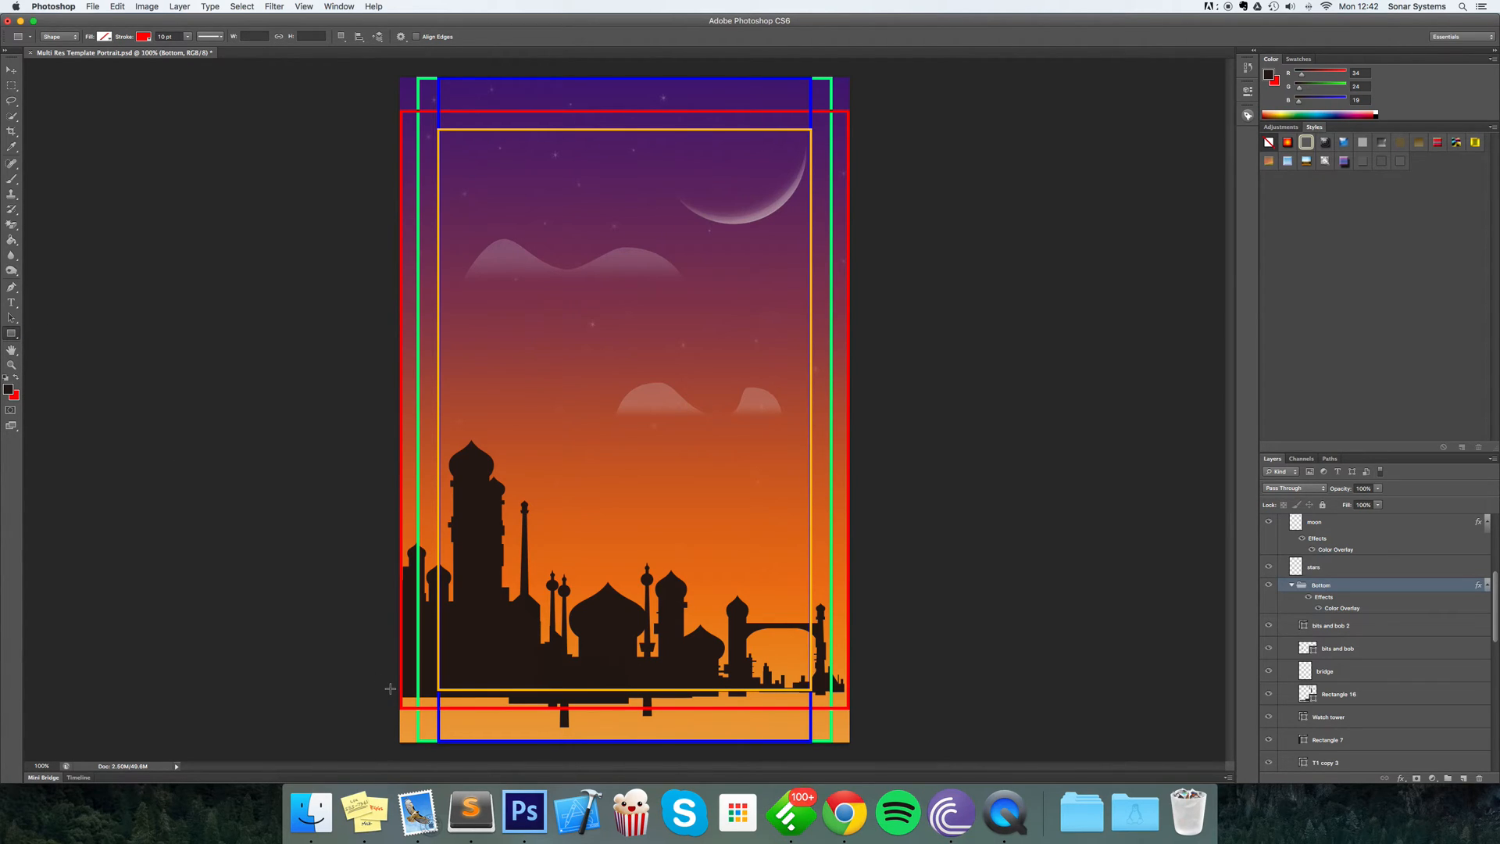
mouse_move(865, 690)
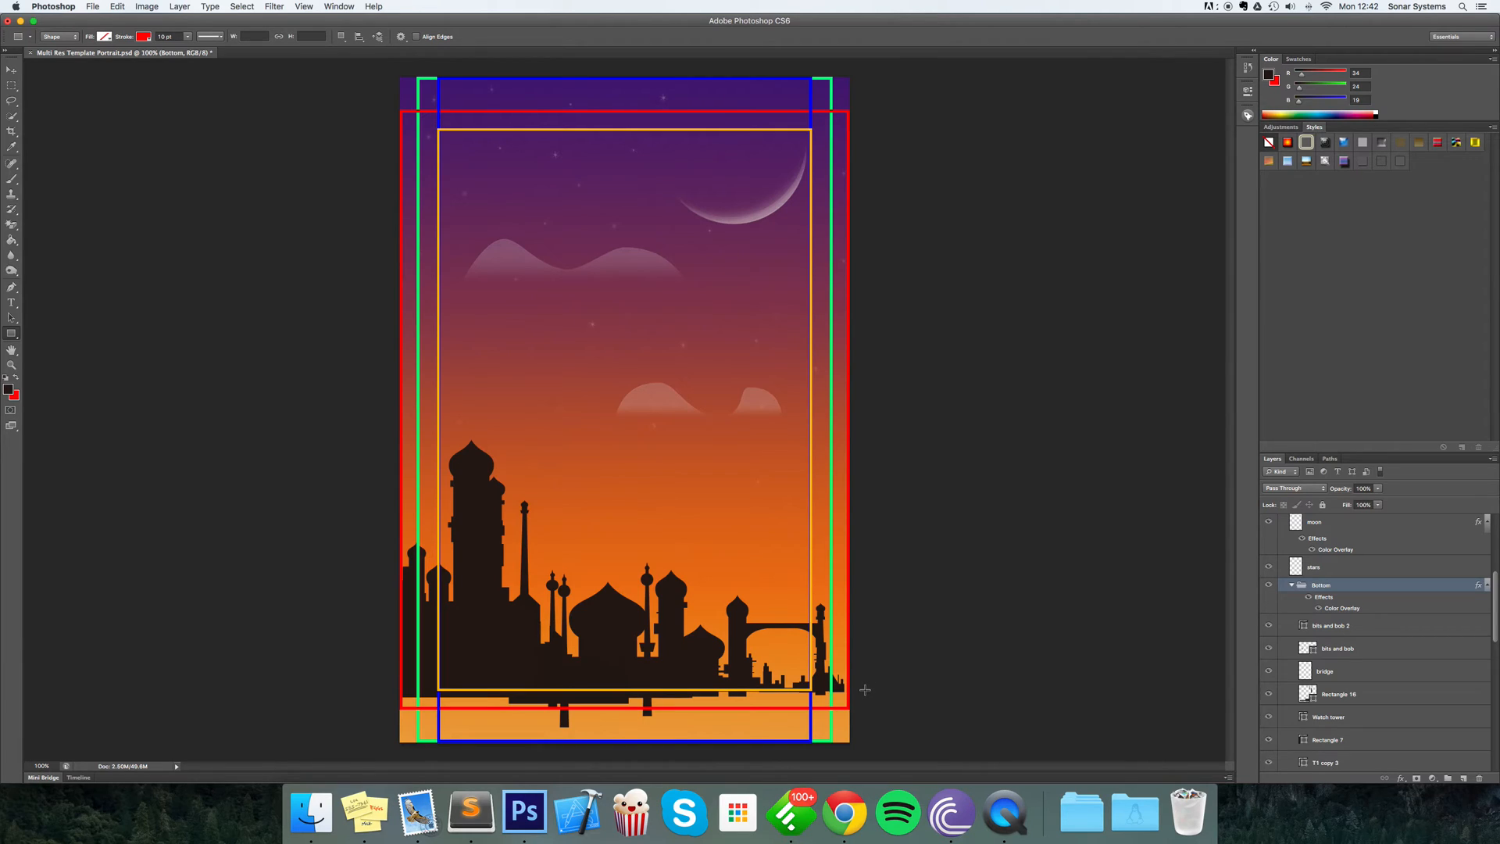
mouse_move(861, 687)
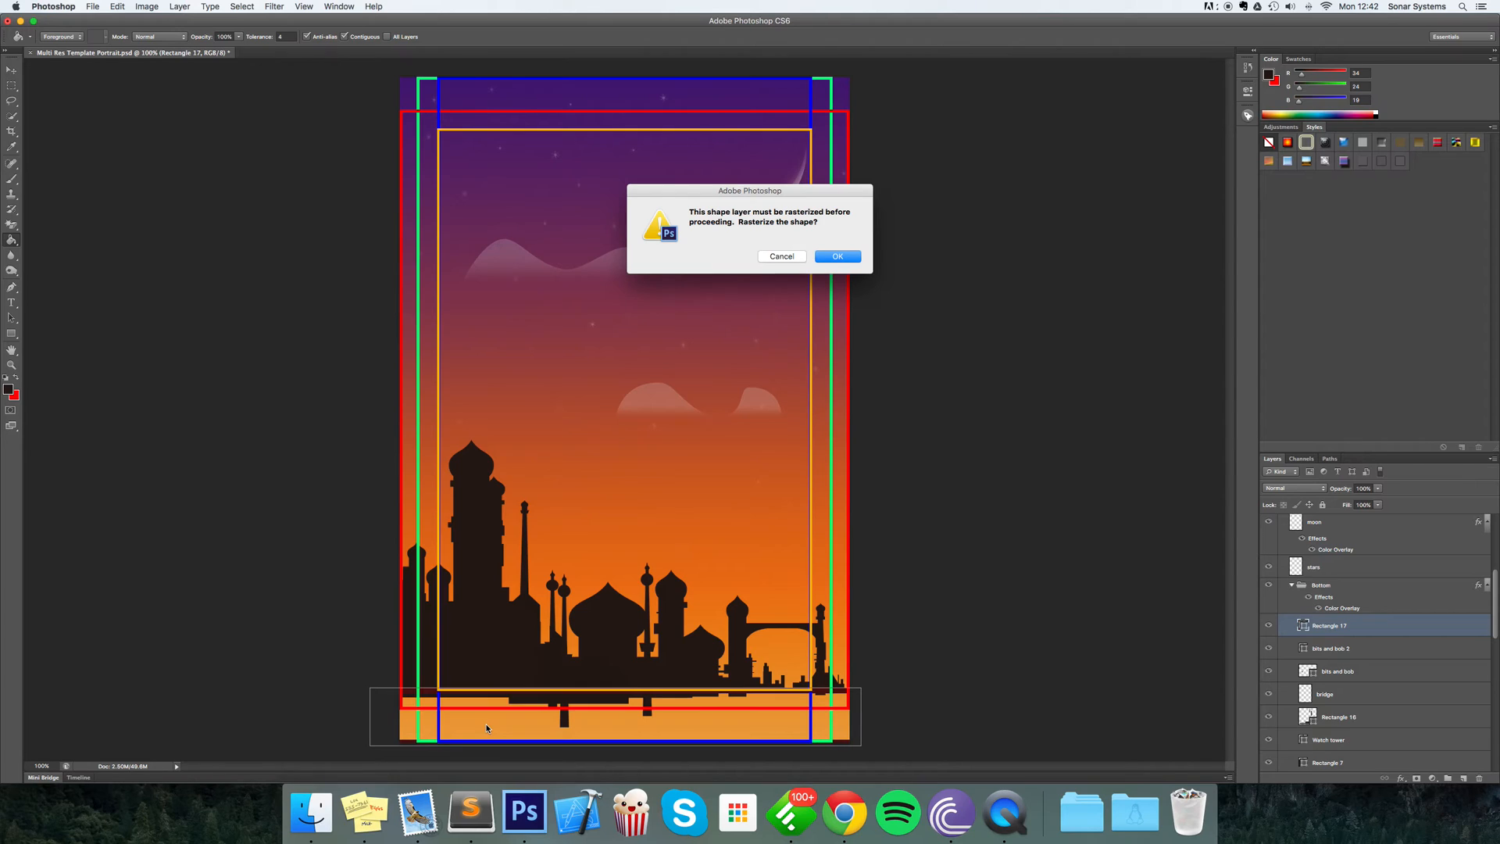
left_click(836, 255)
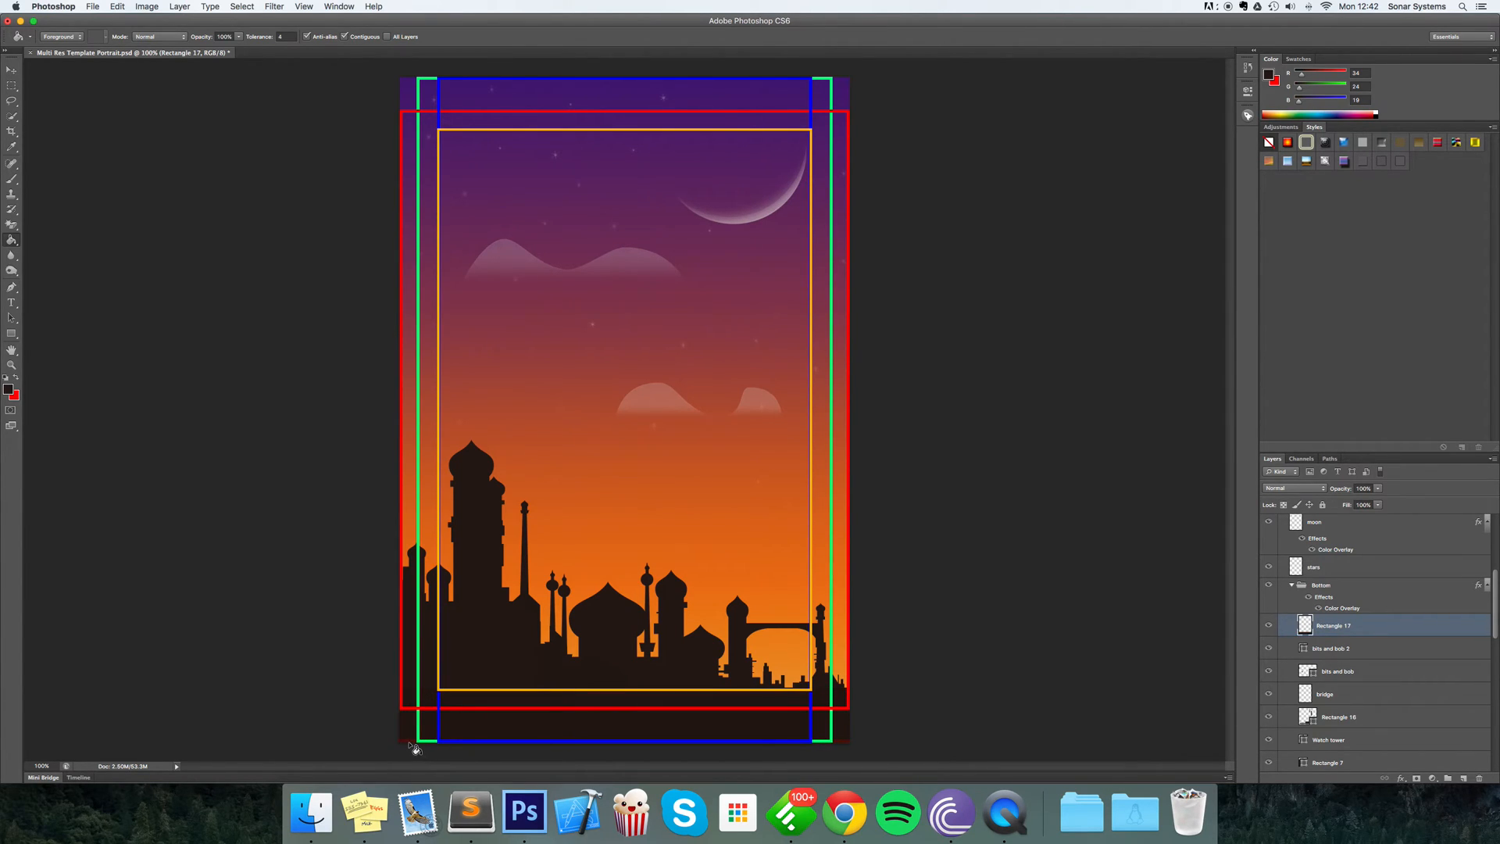
mouse_move(869, 748)
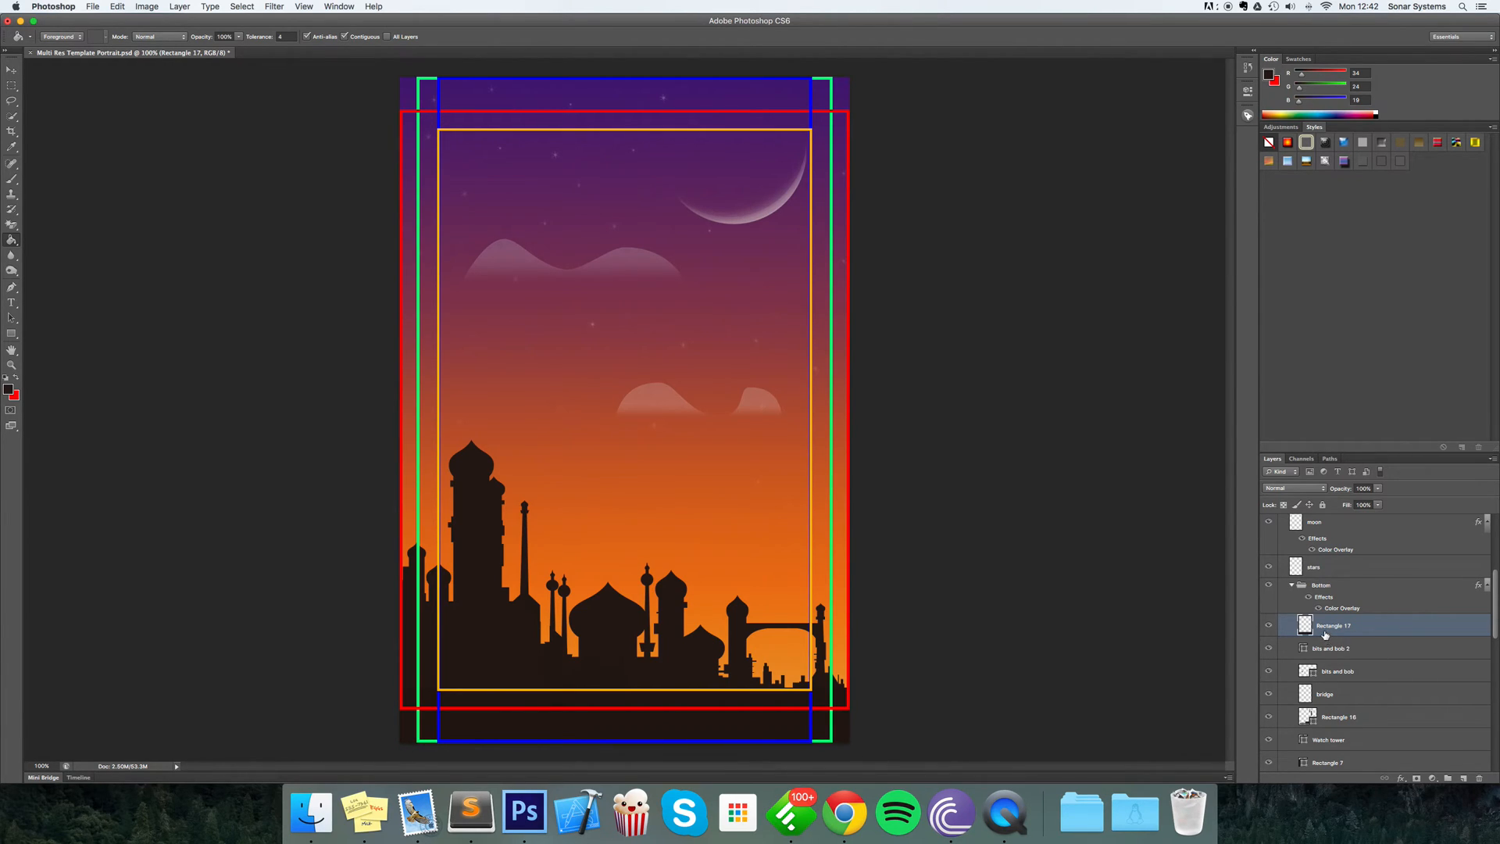
left_click(1322, 606)
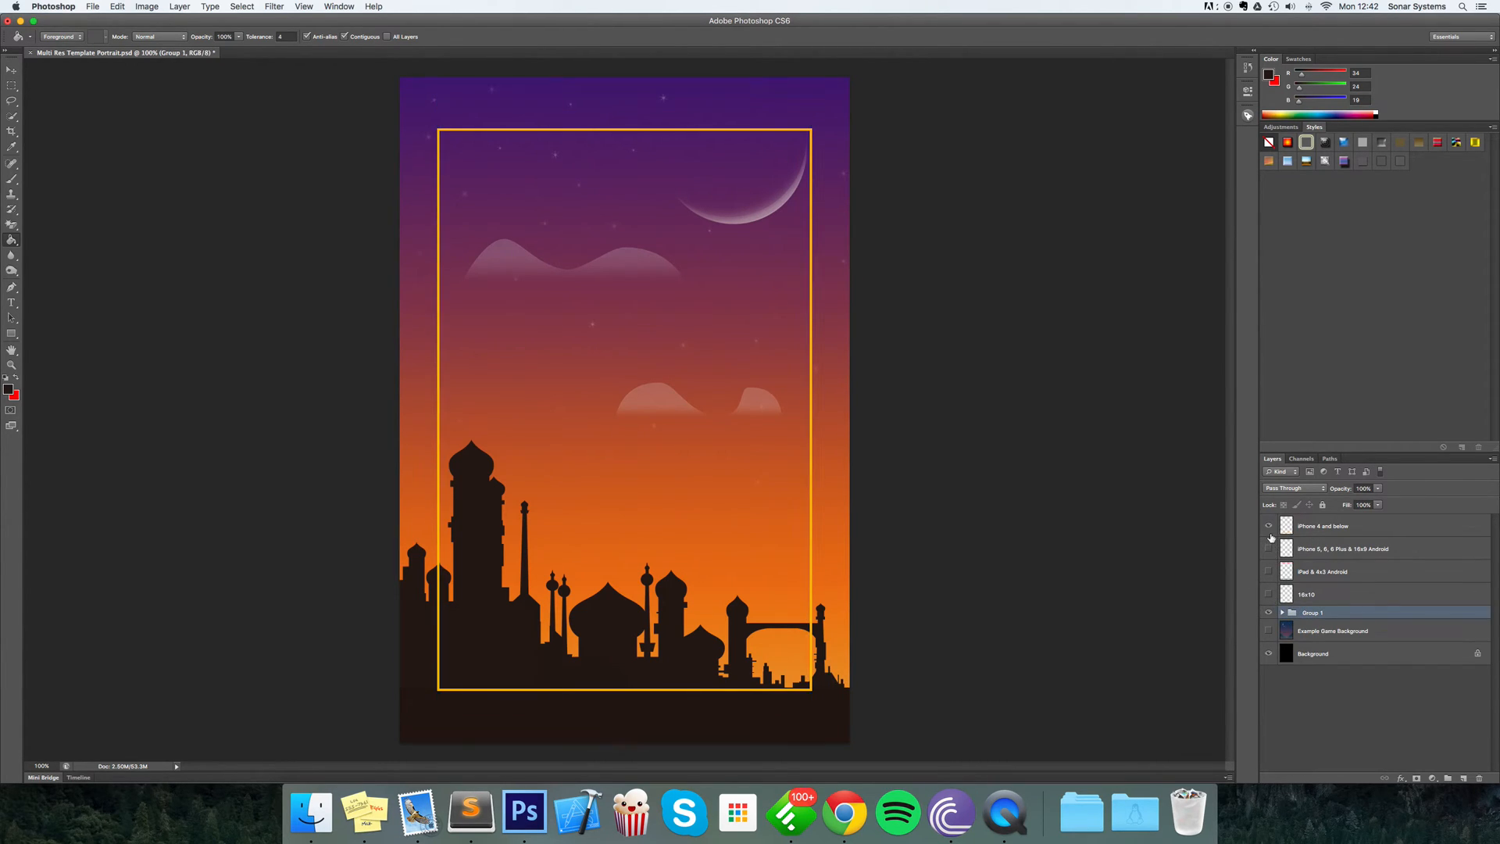
left_click(1269, 525)
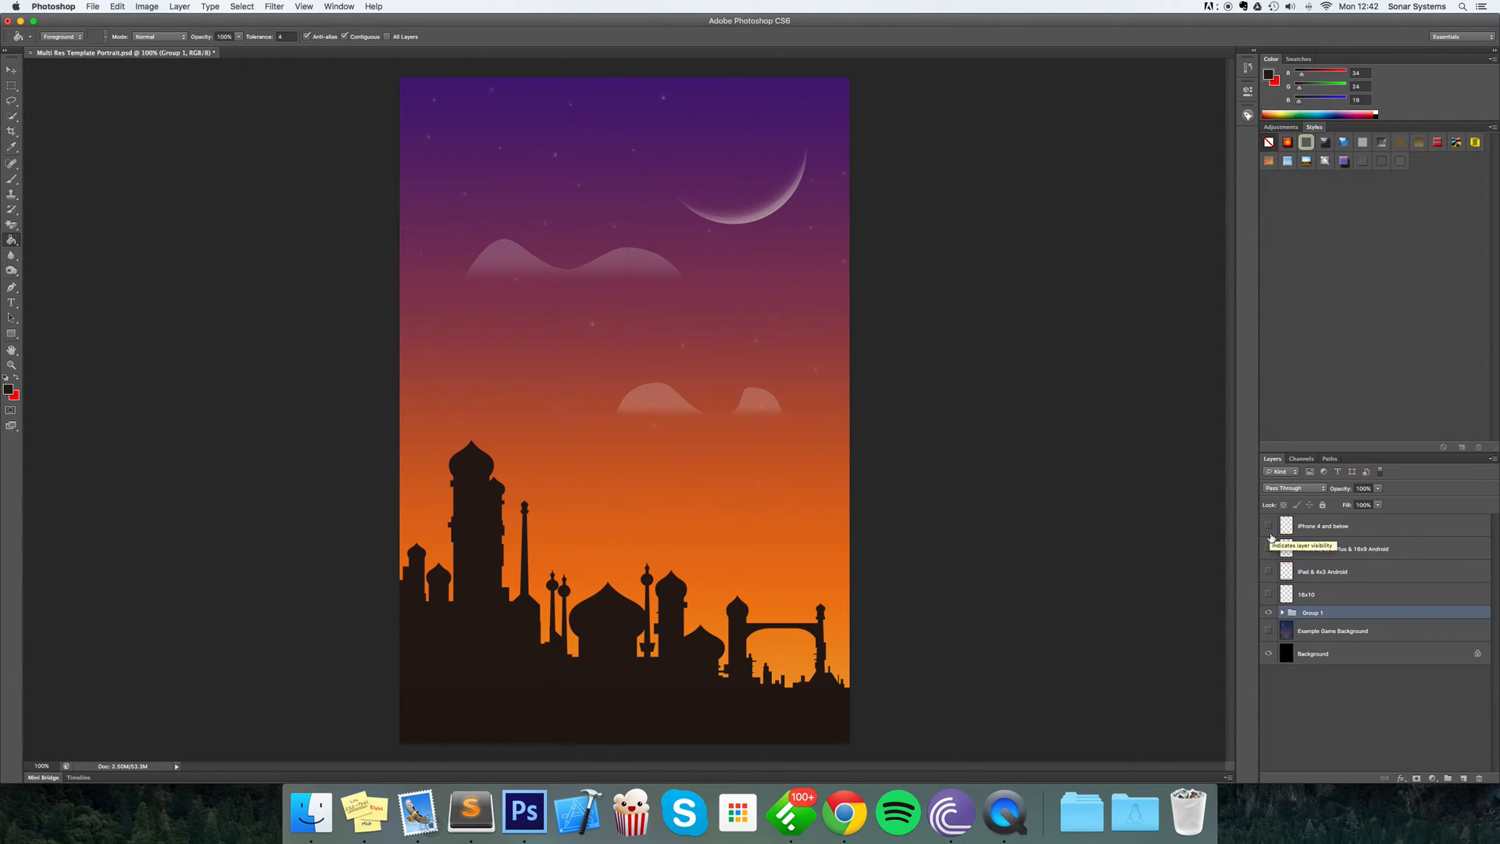
left_click(1269, 527)
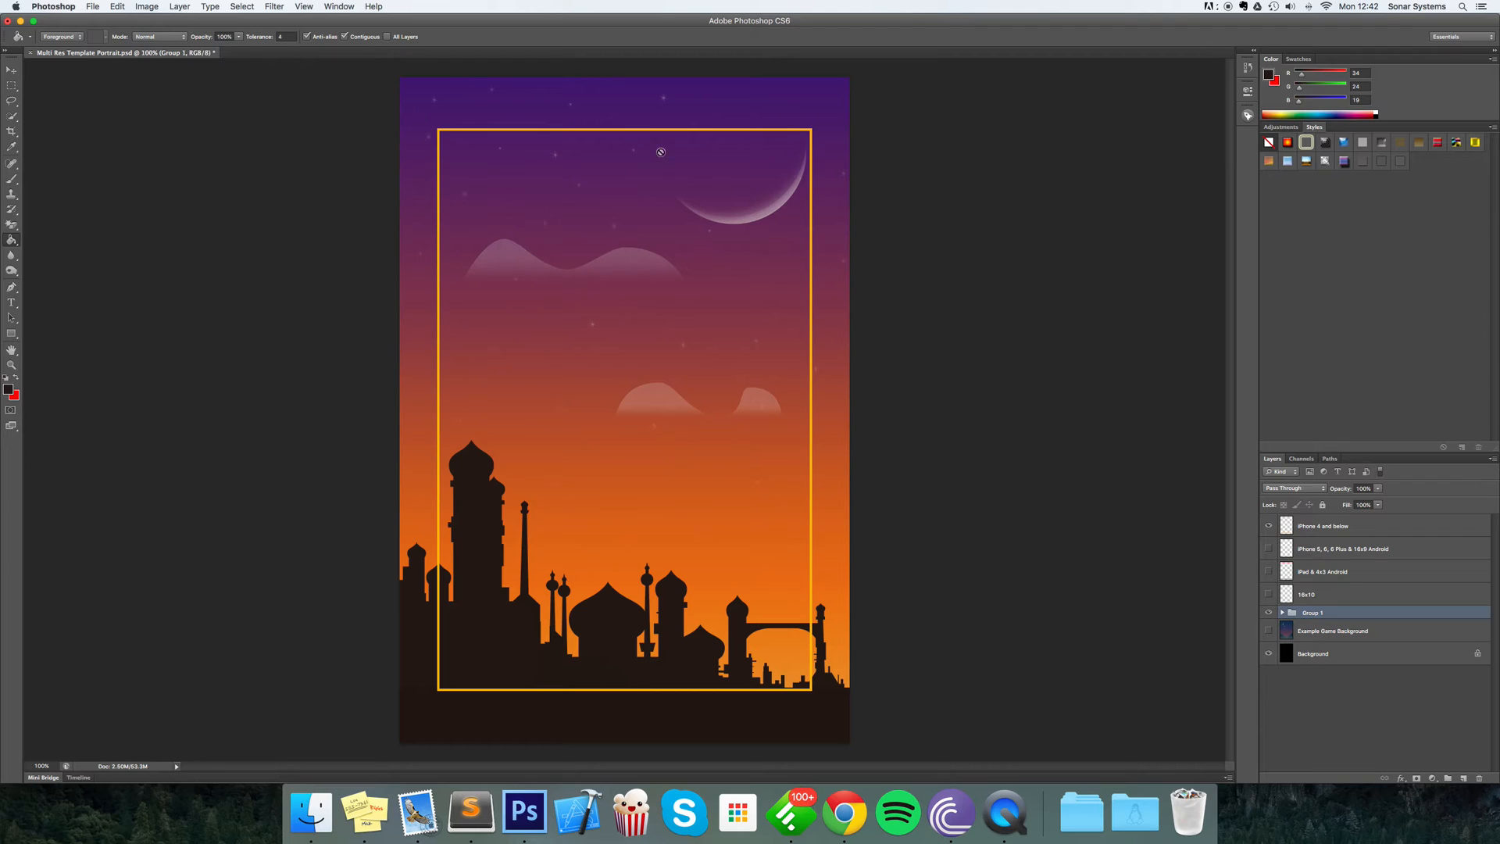
mouse_move(736, 587)
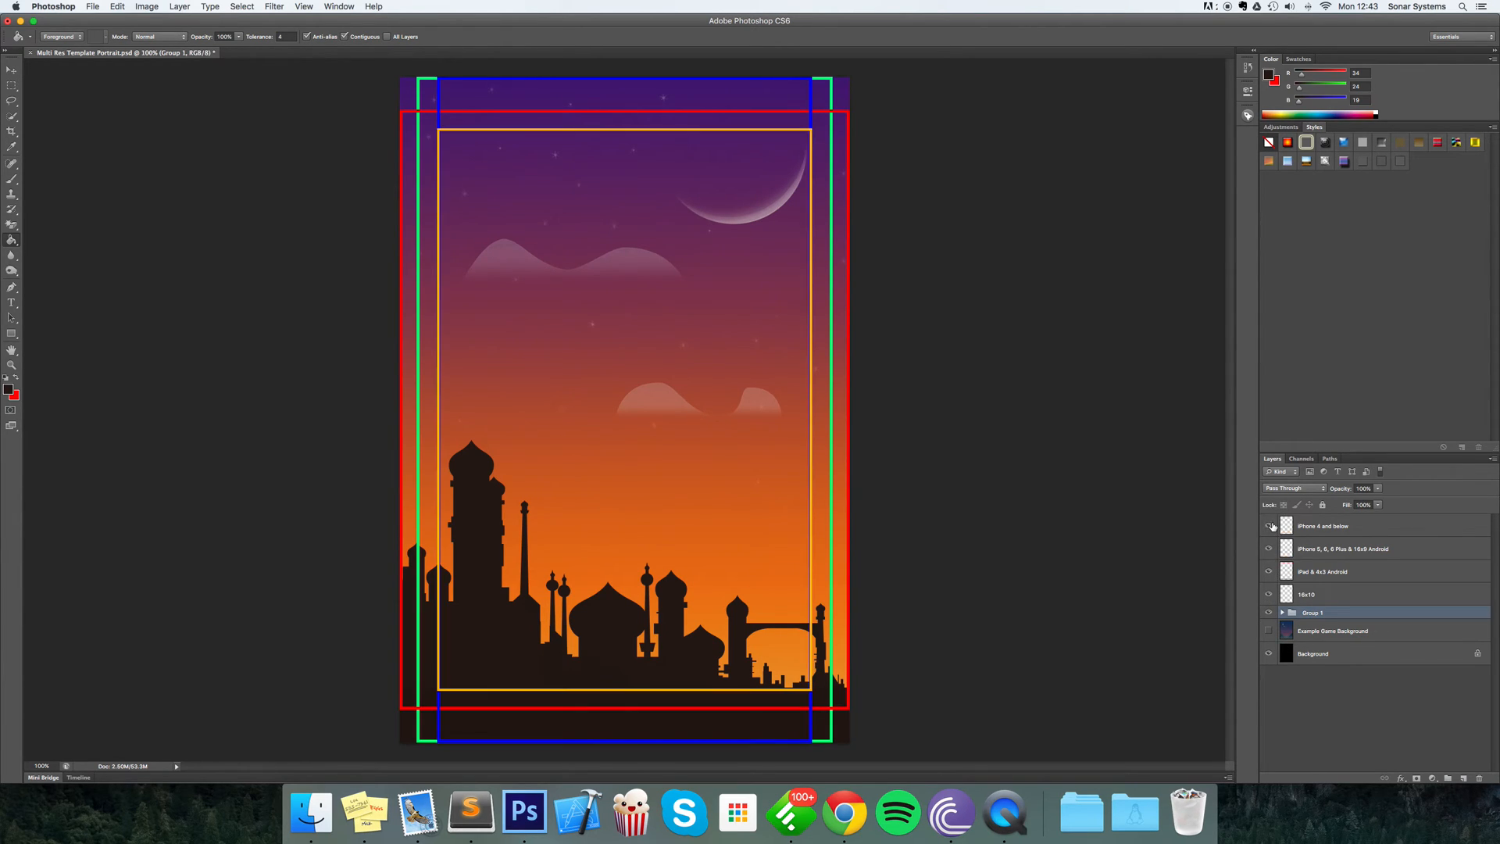
left_click(1269, 526)
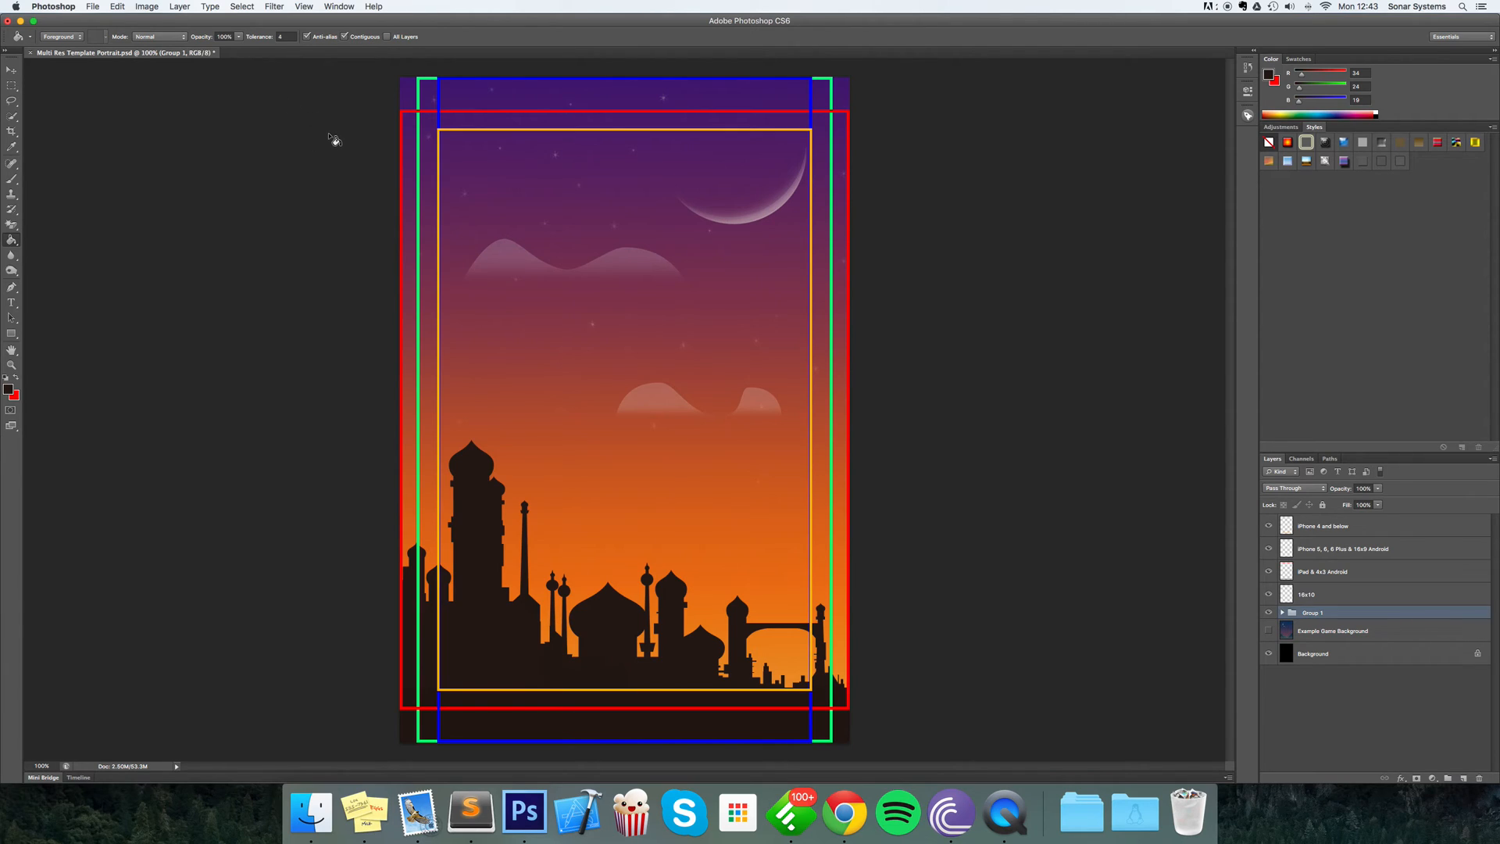
mouse_move(475, 155)
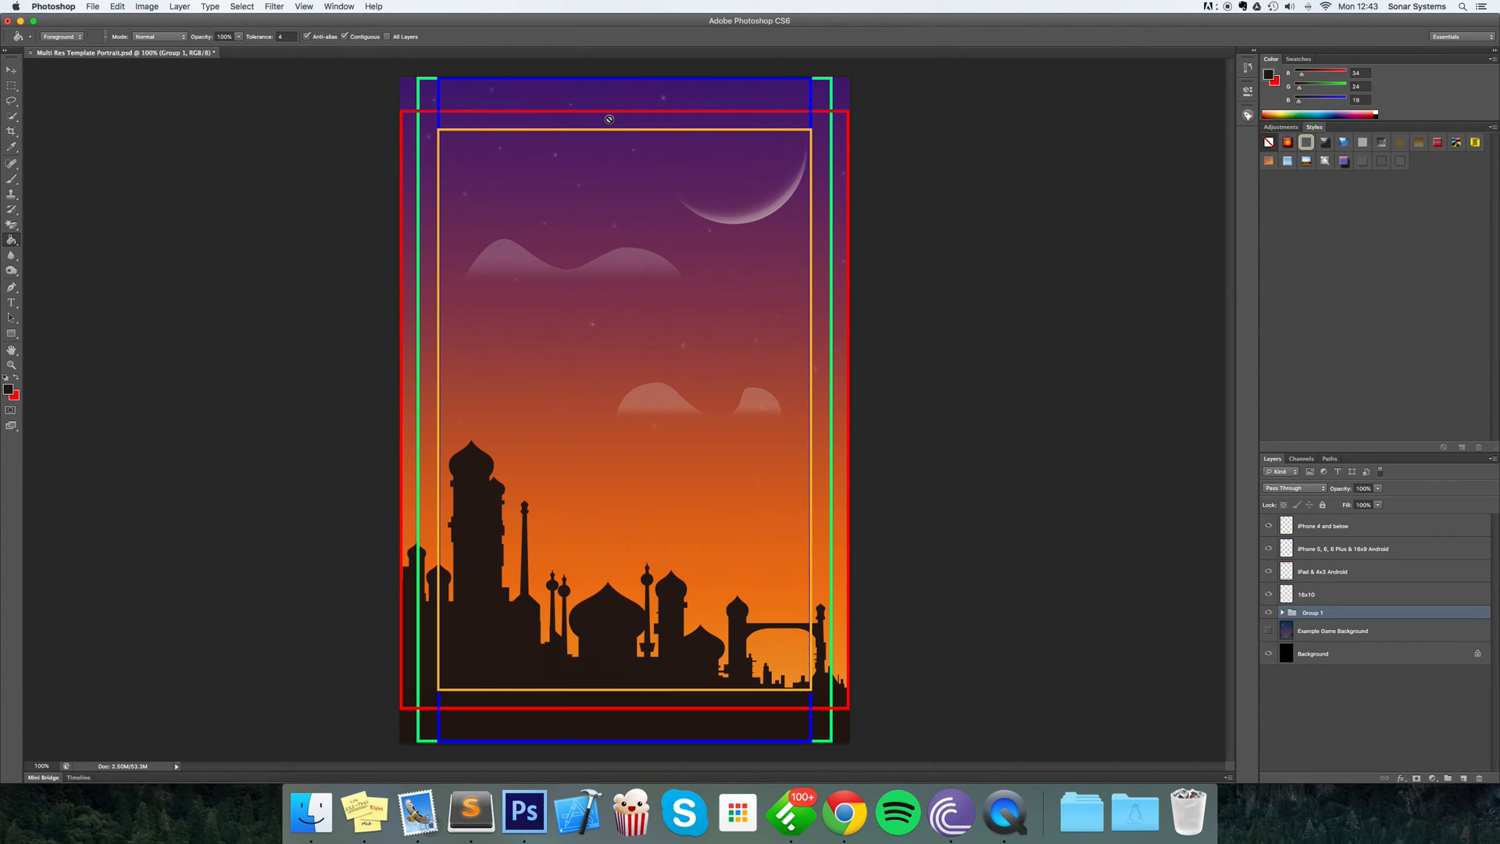
mouse_move(537, 290)
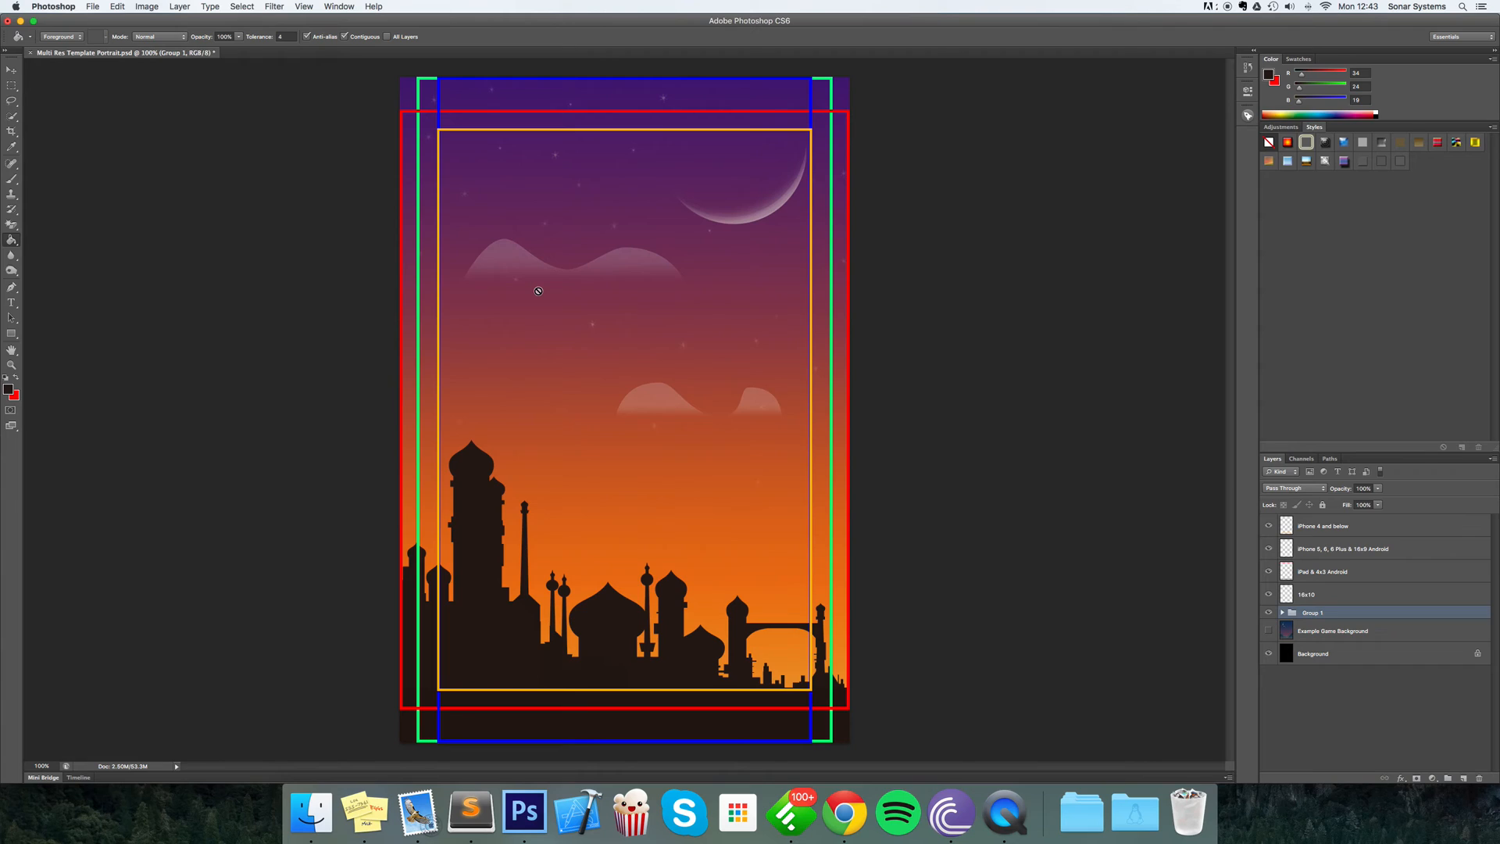
mouse_move(541, 261)
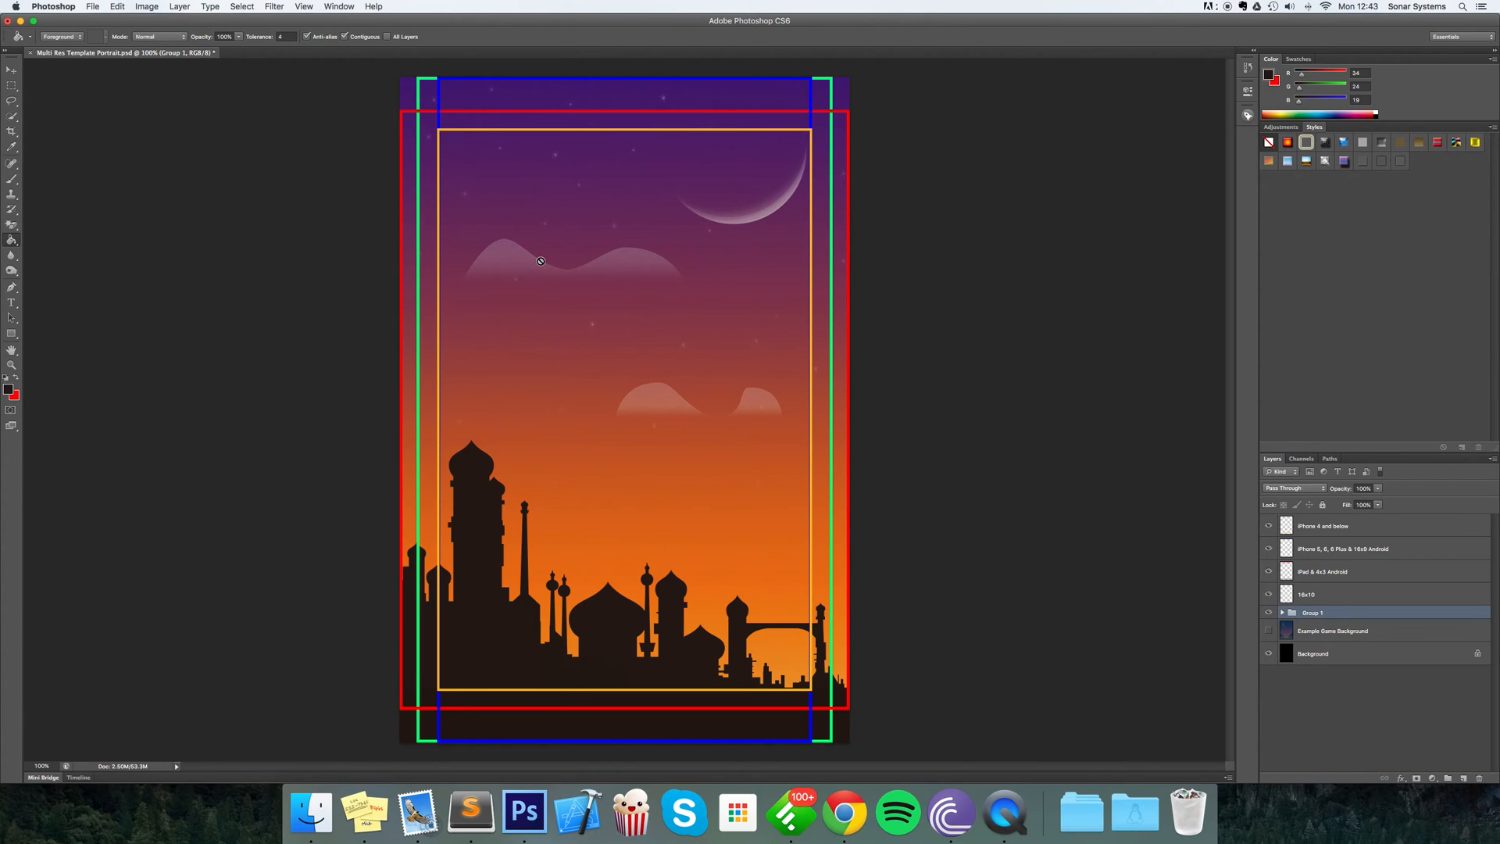
mouse_move(600, 210)
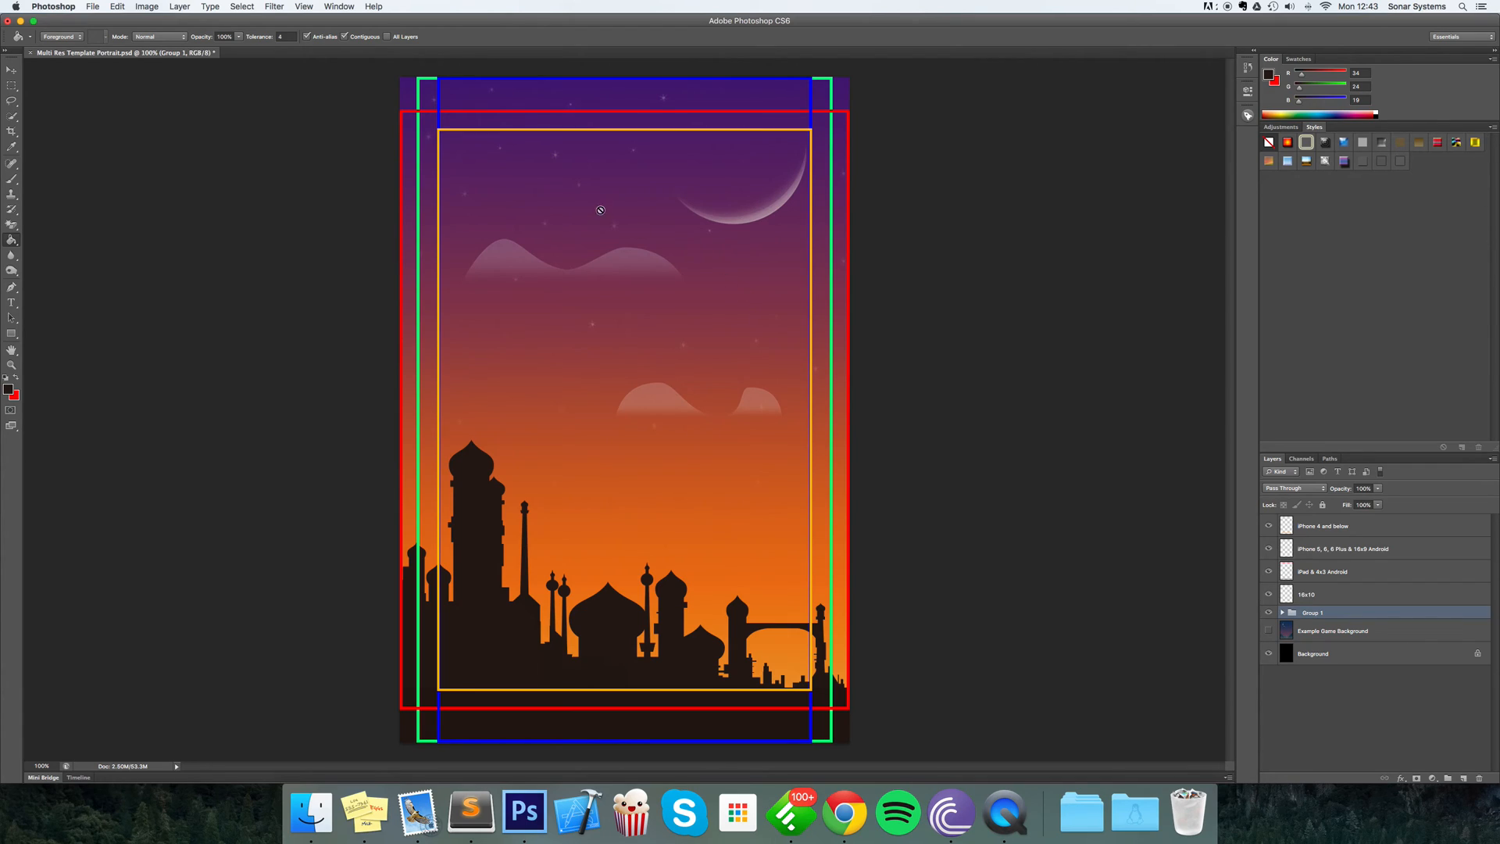
mouse_move(869, 706)
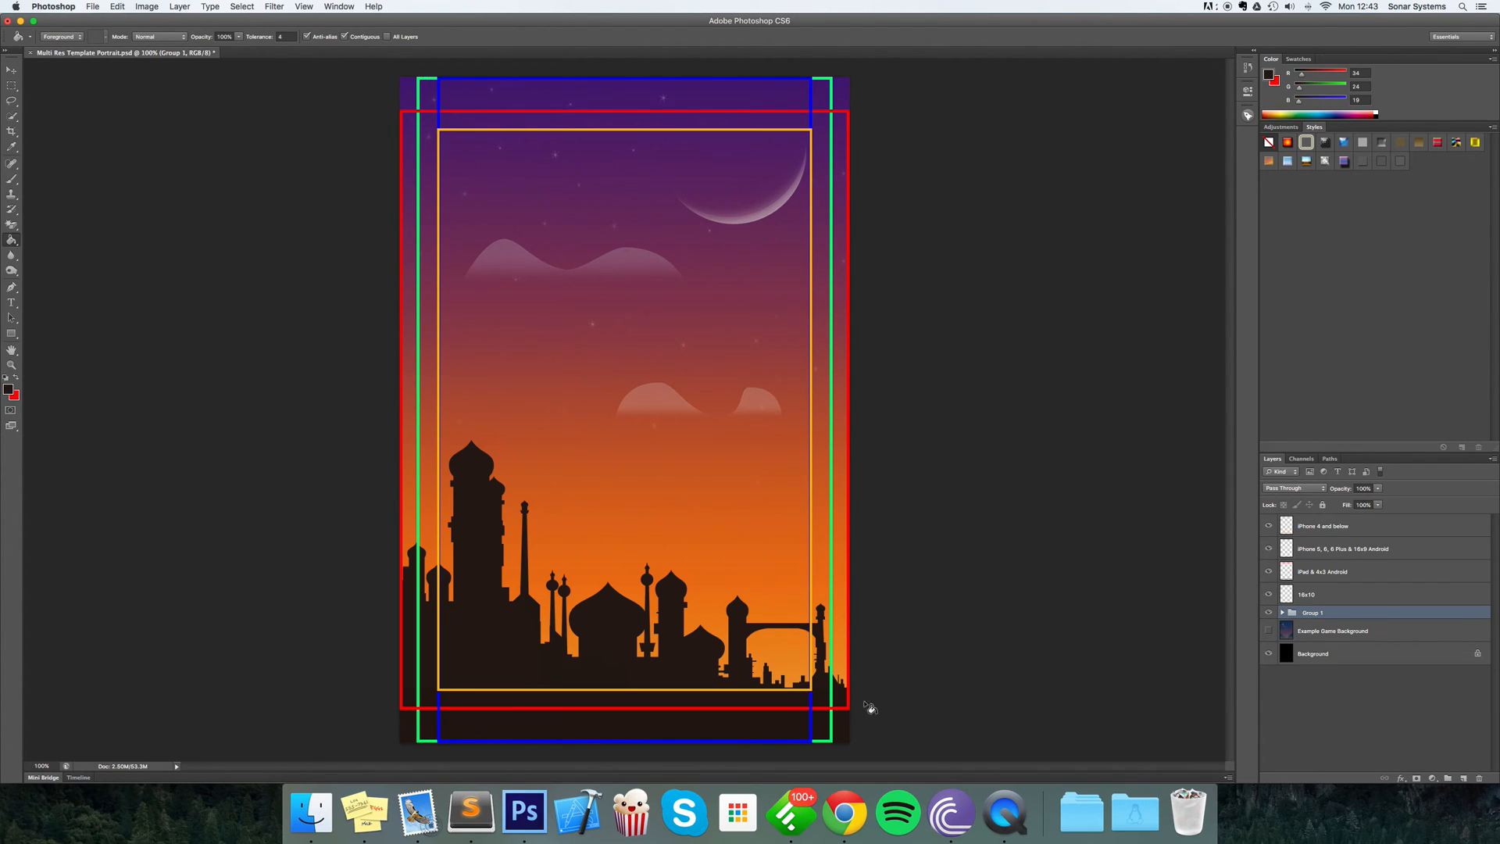
mouse_move(420, 113)
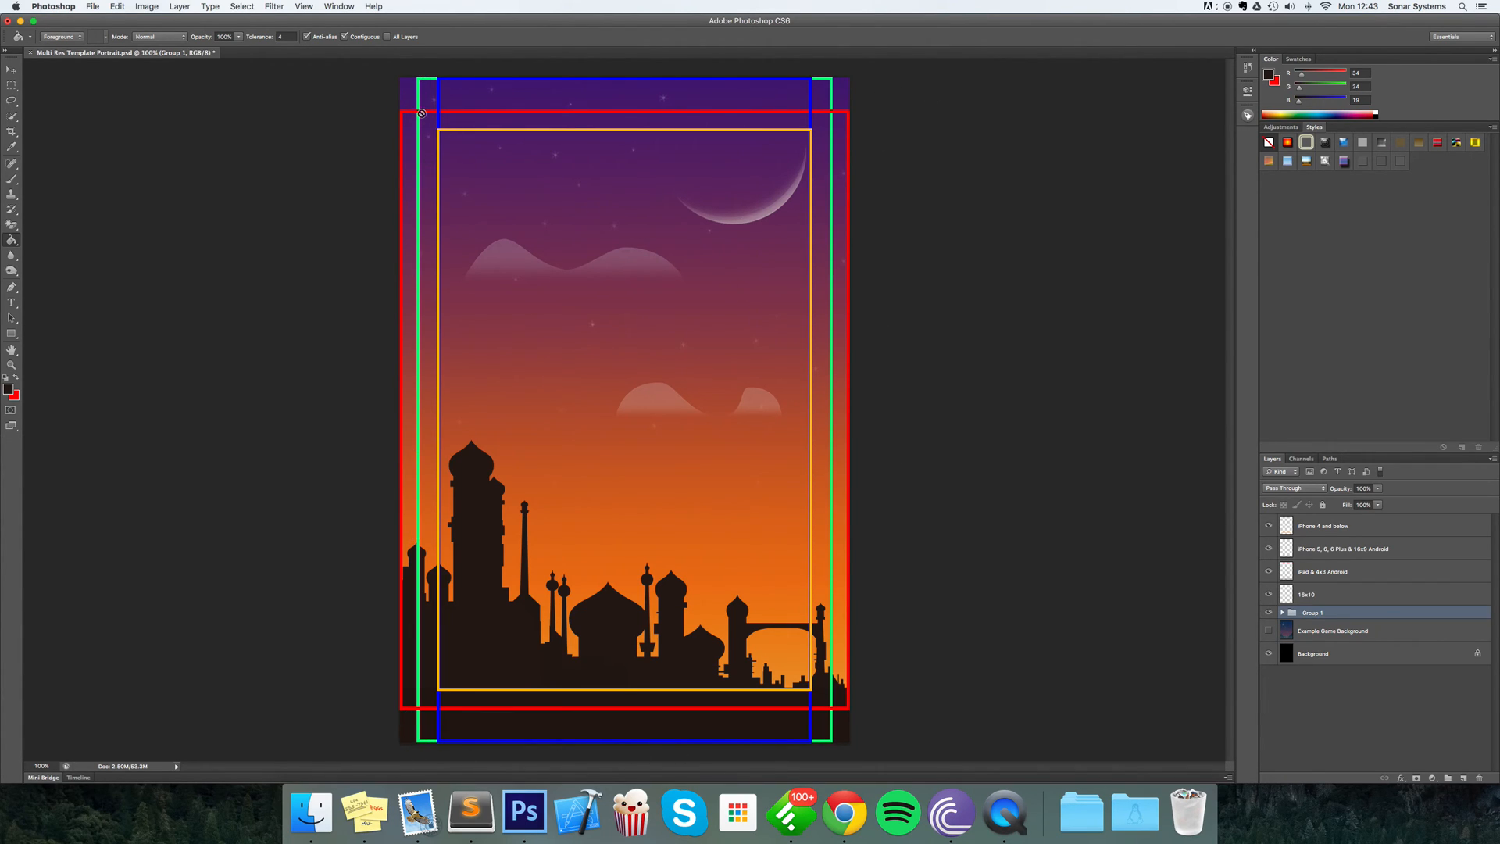
mouse_move(442, 113)
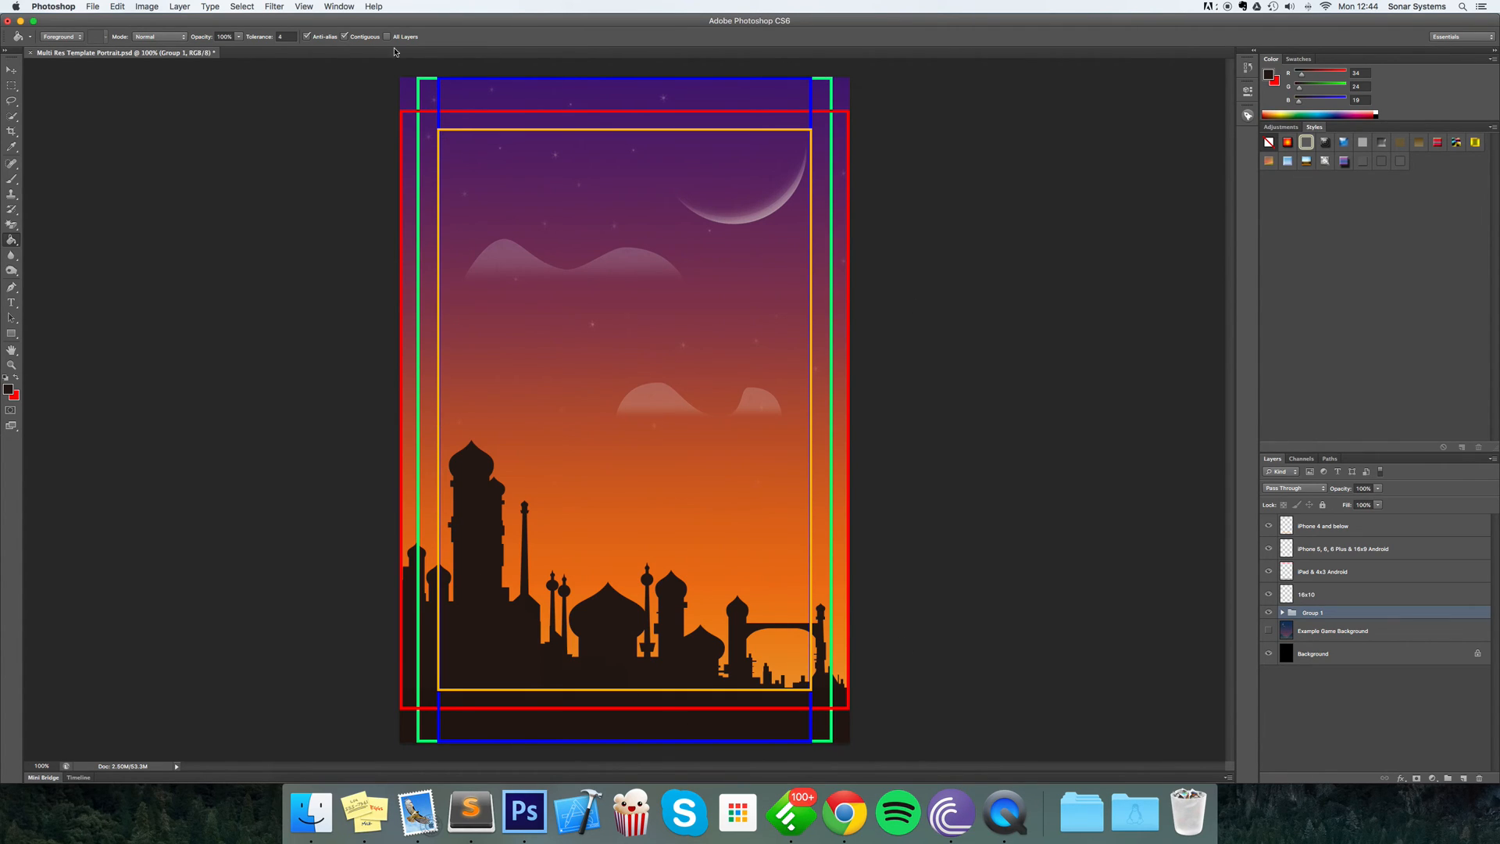
mouse_move(456, 131)
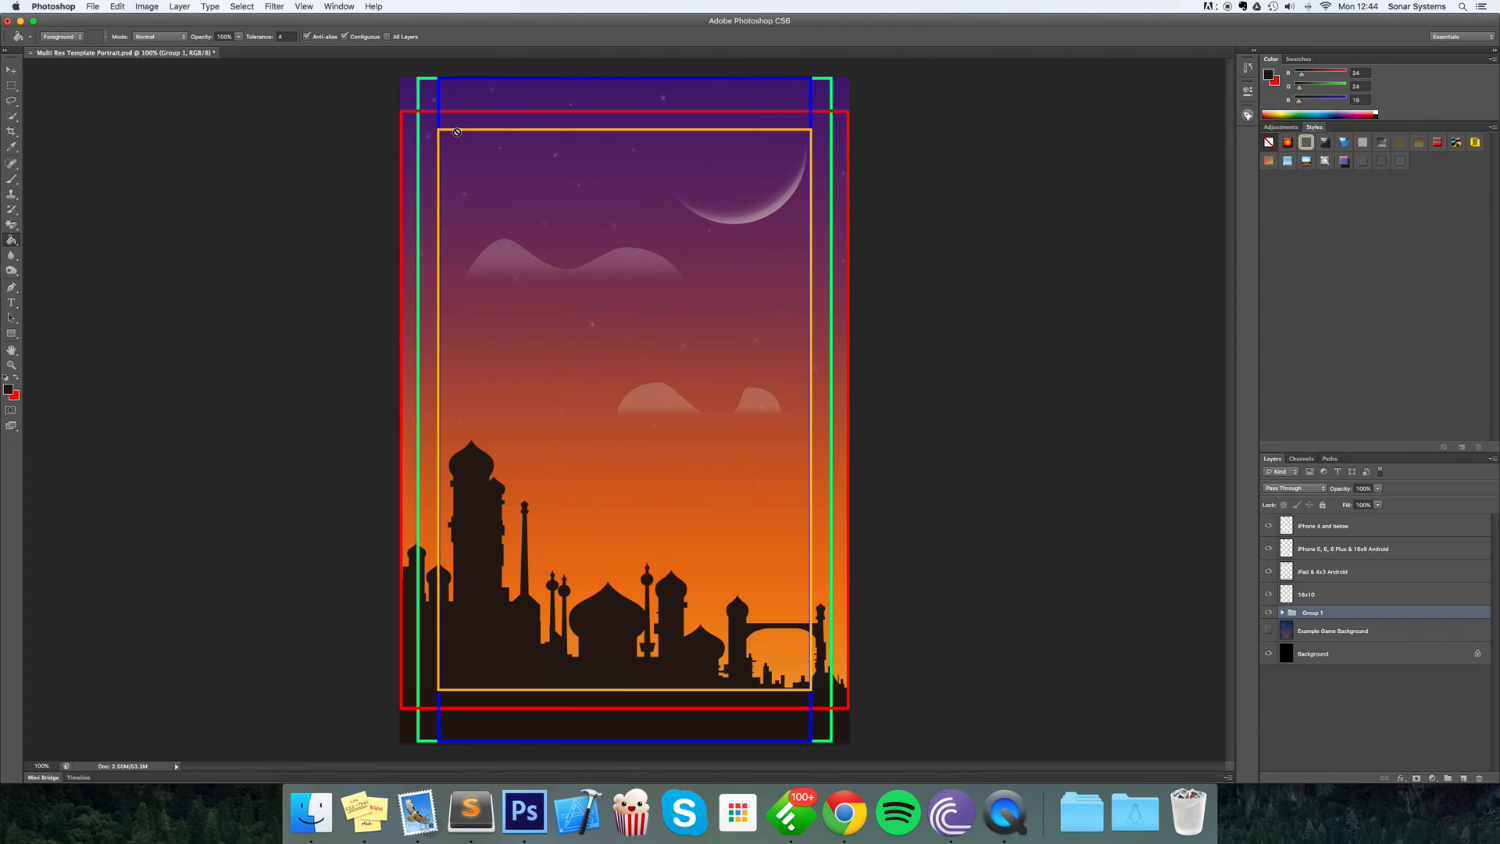
mouse_move(438, 122)
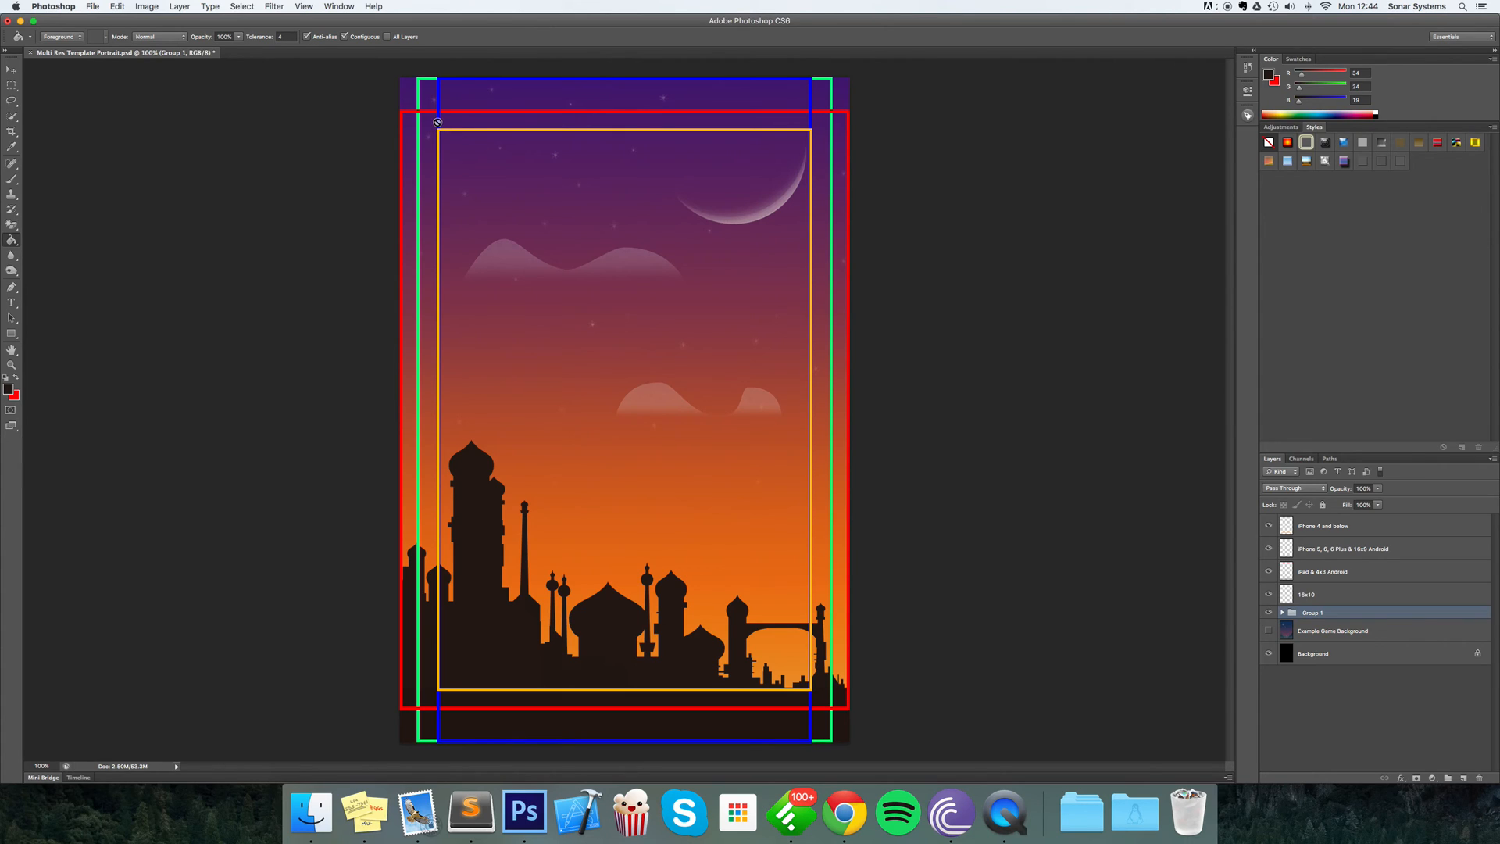
mouse_move(407, 134)
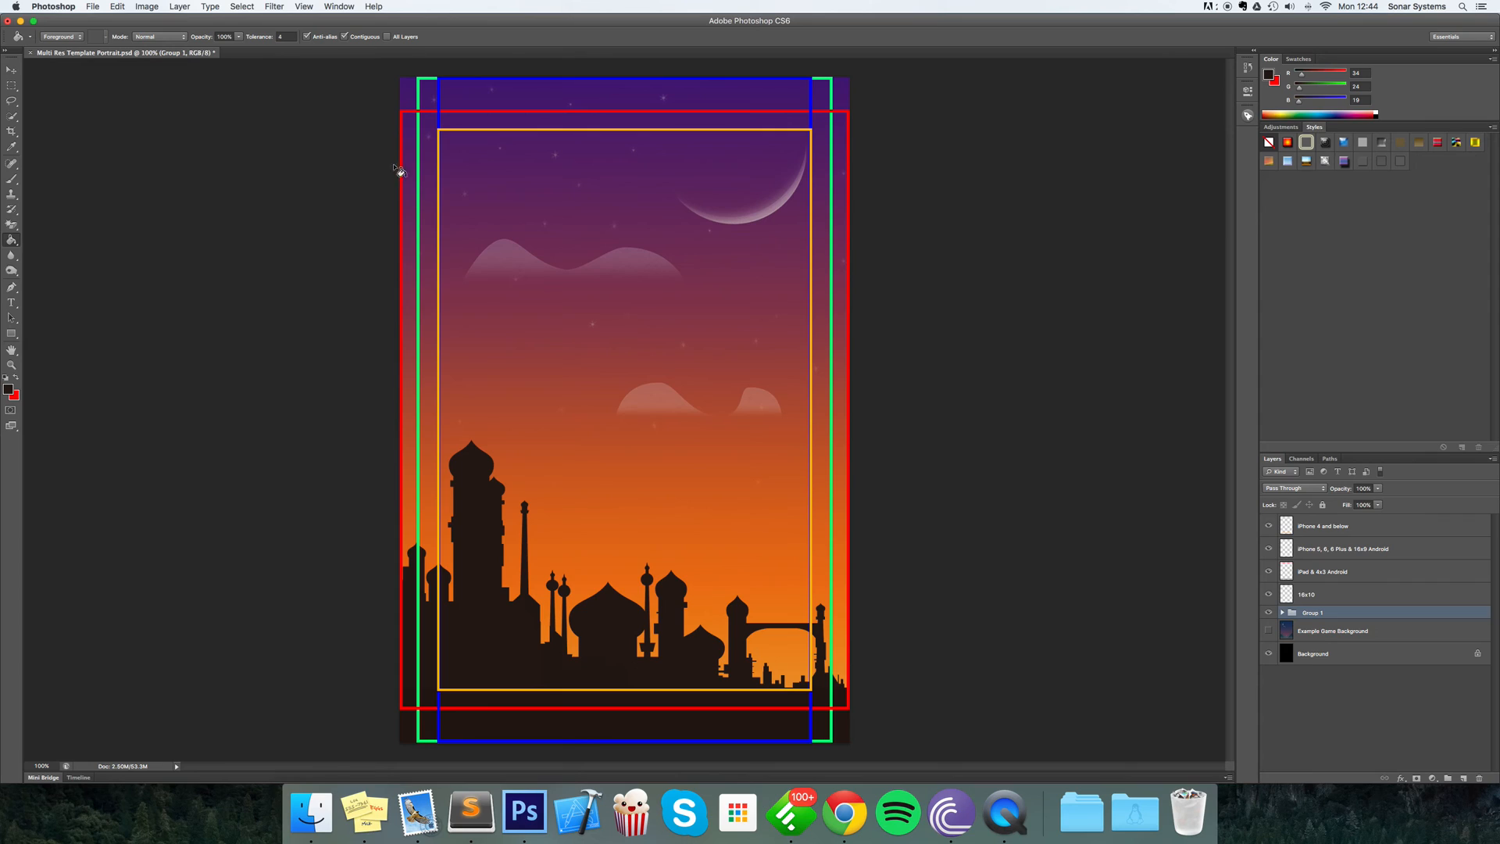
mouse_move(356, 170)
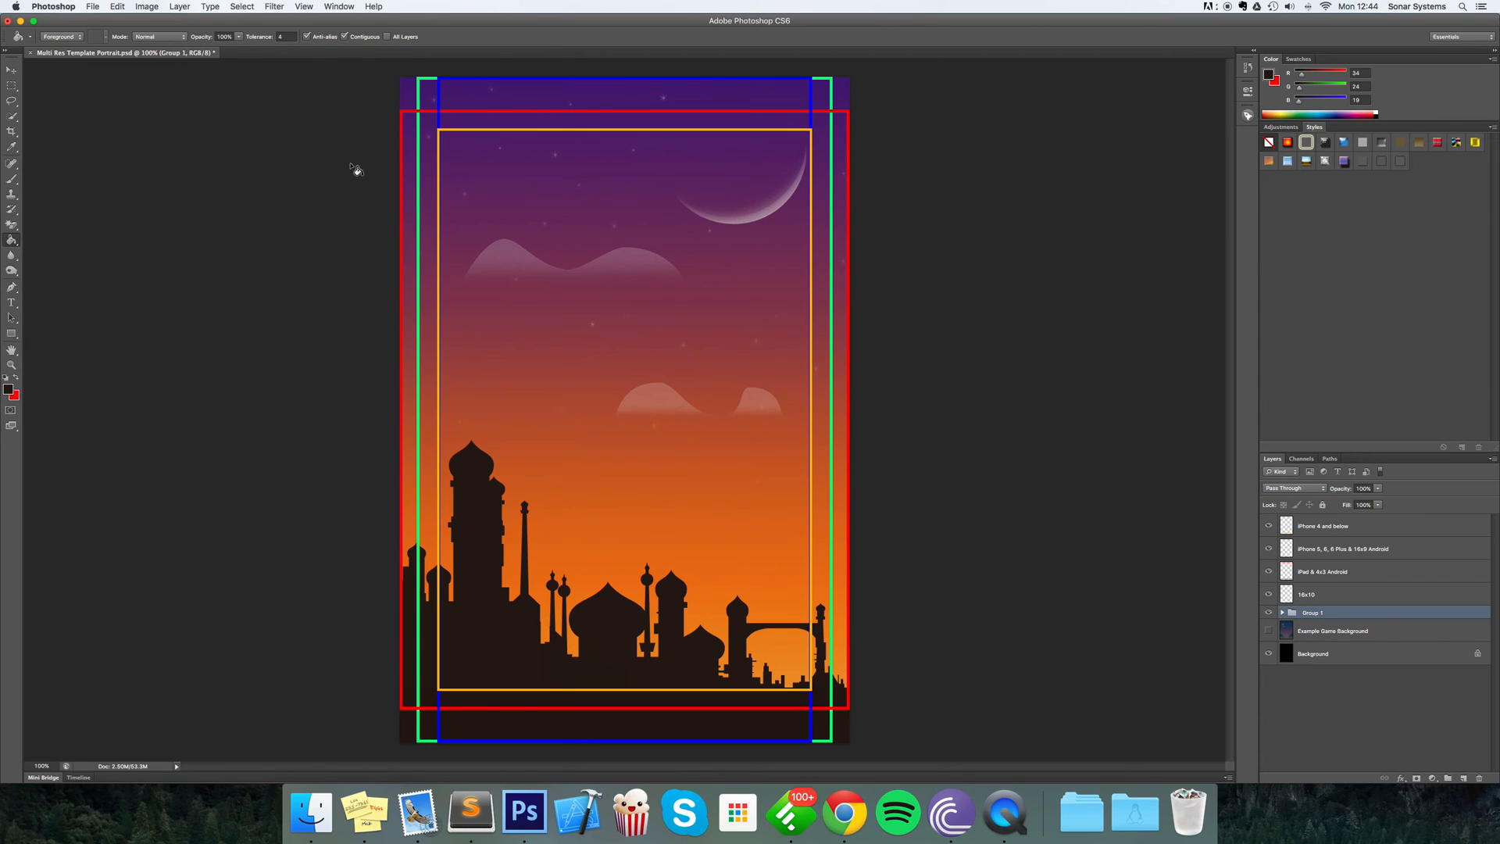
mouse_move(350, 158)
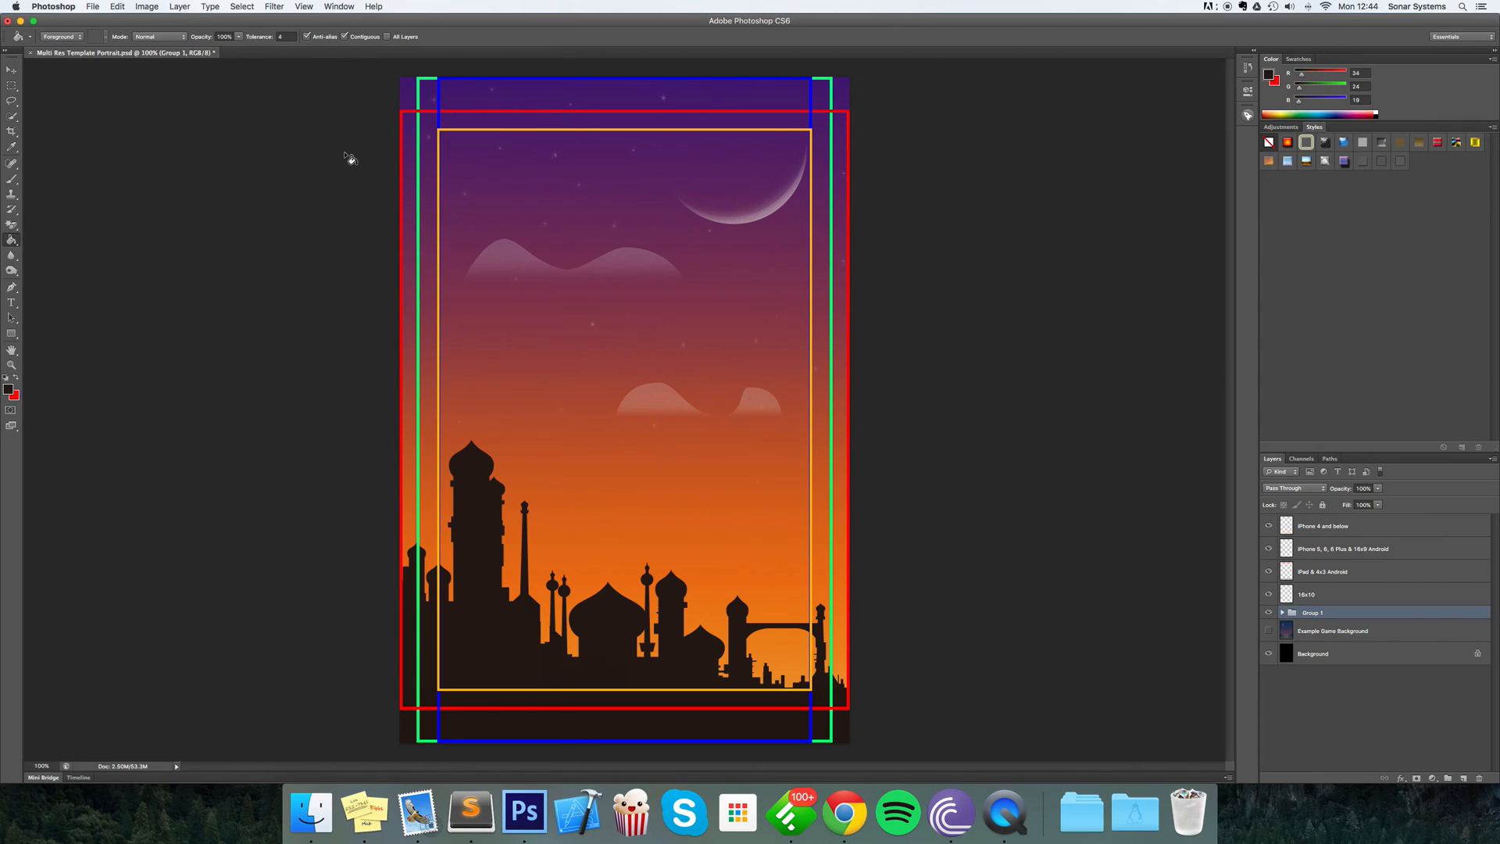
mouse_move(586, 431)
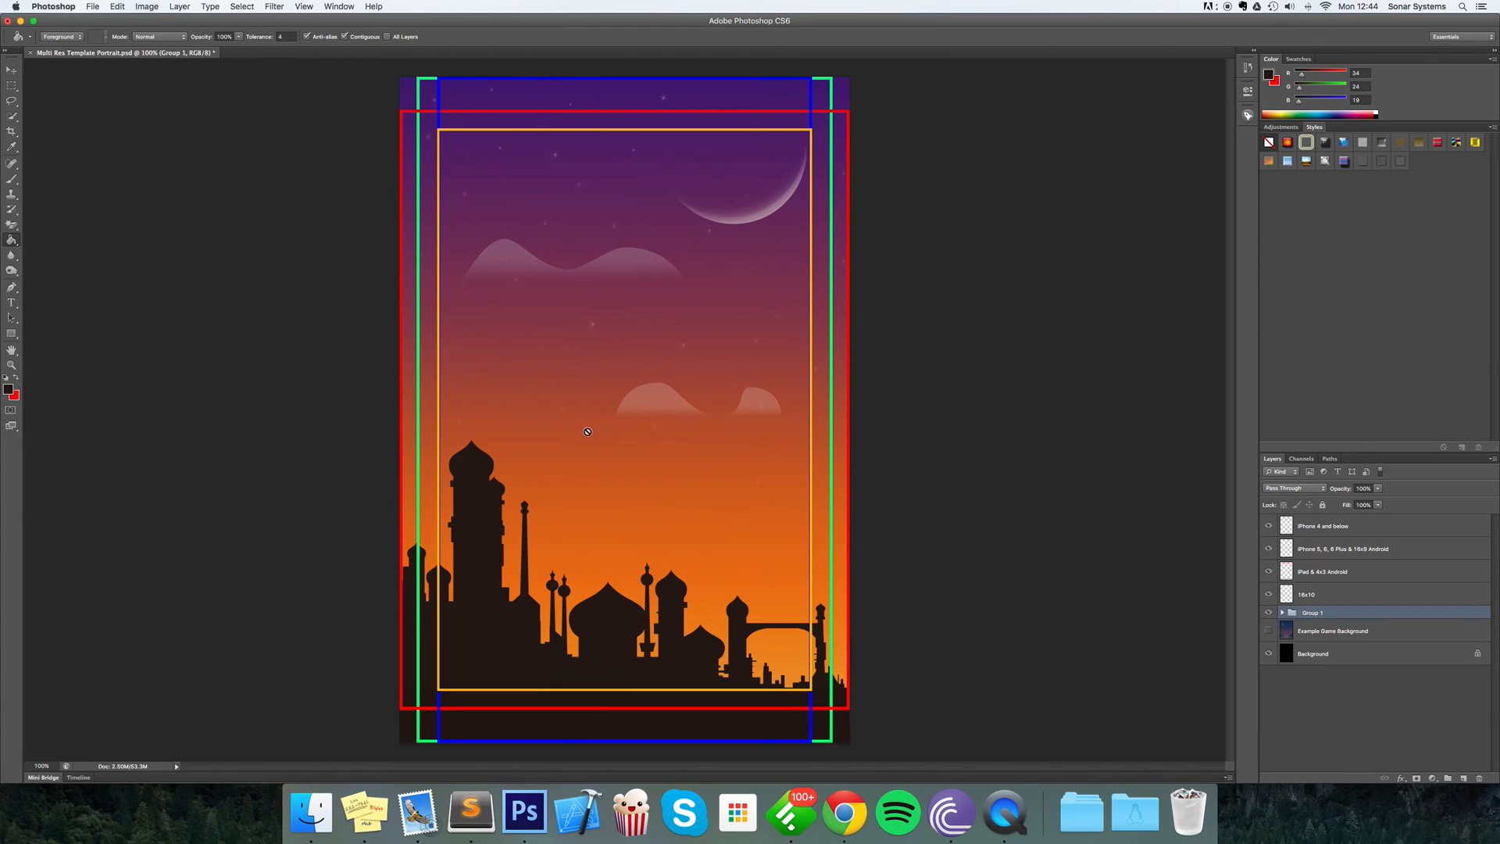
mouse_move(515, 333)
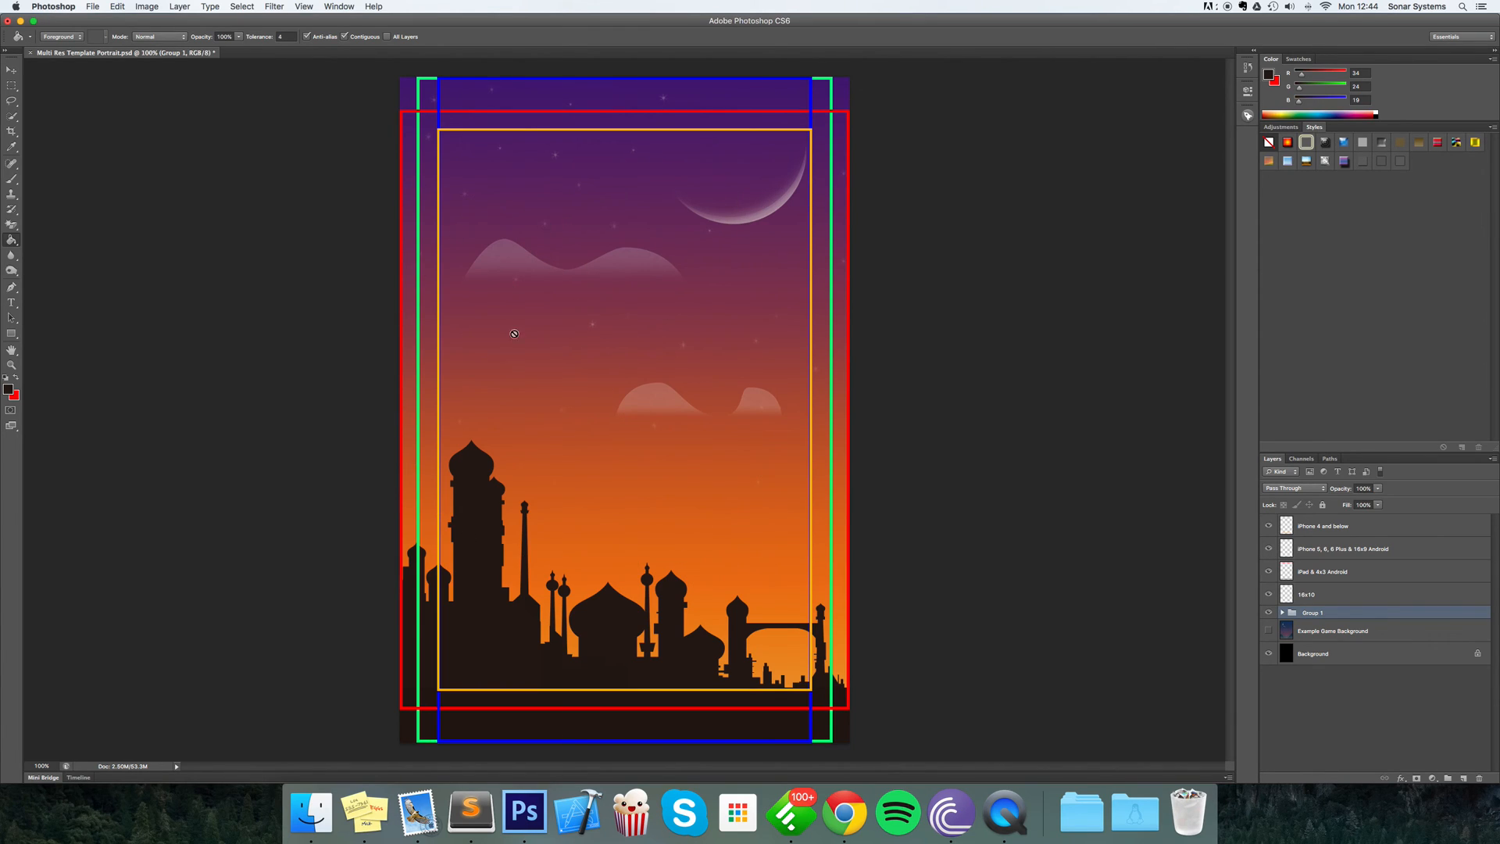
mouse_move(776, 378)
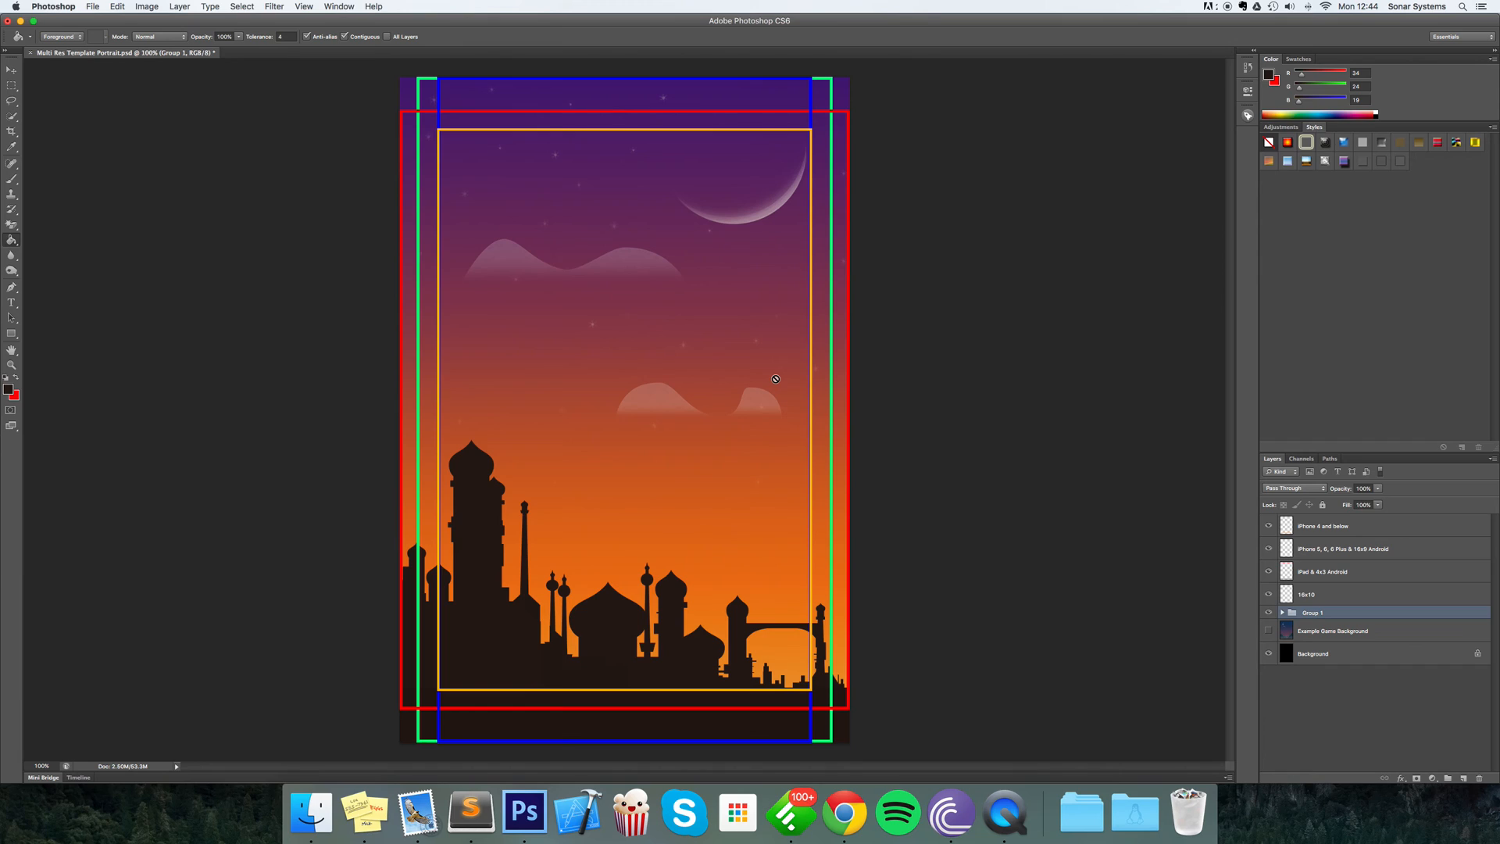